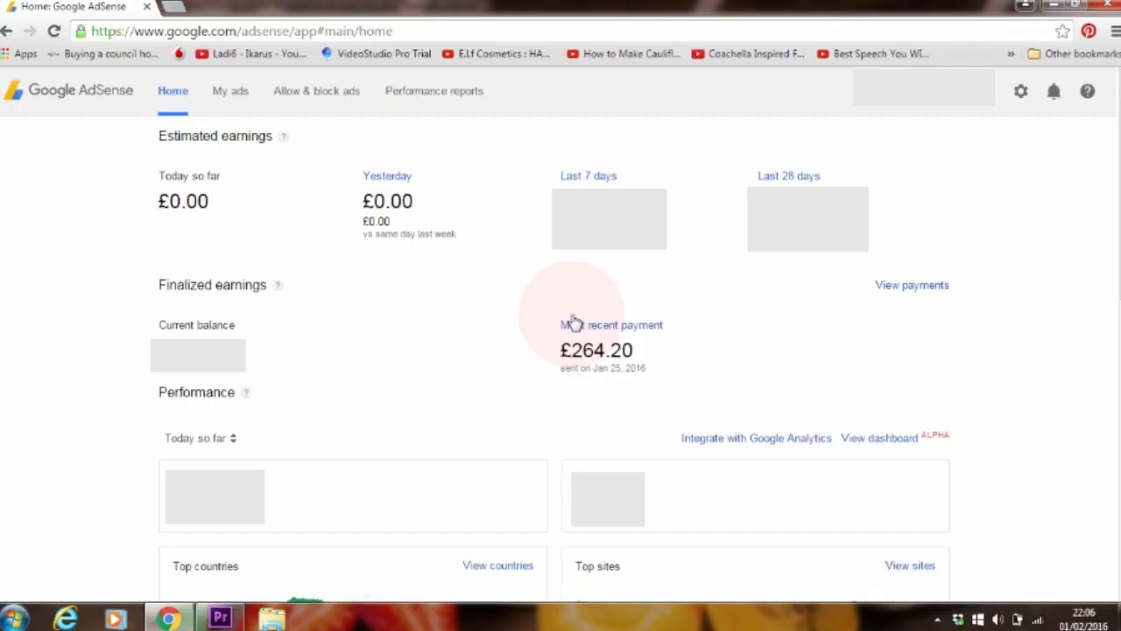
pyautogui.moveTo(552, 403)
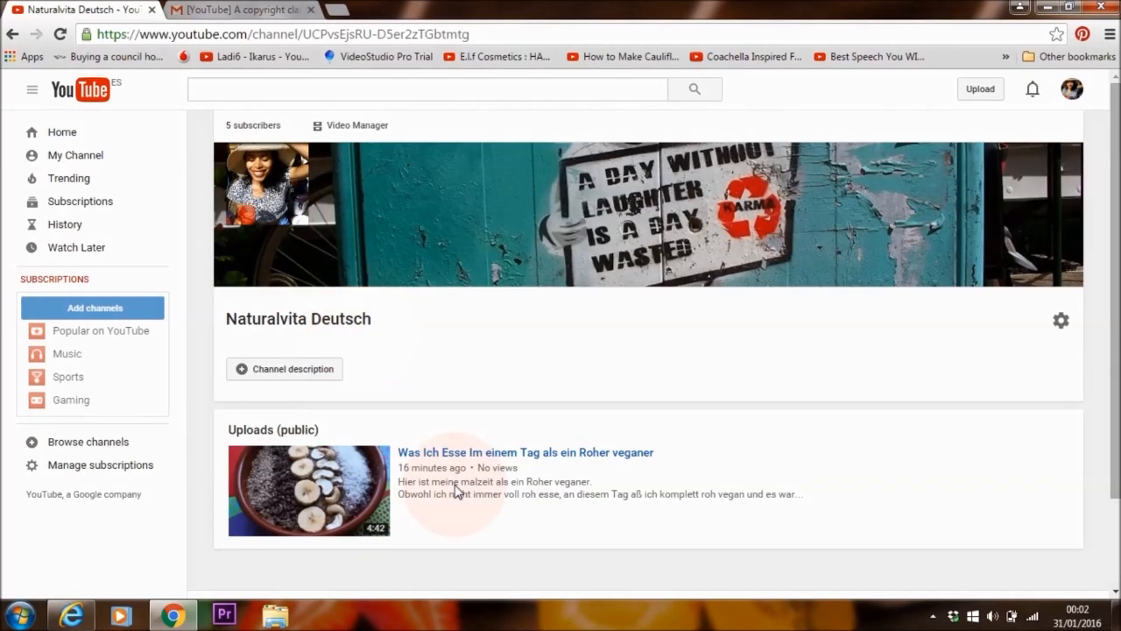
pyautogui.moveTo(368, 132)
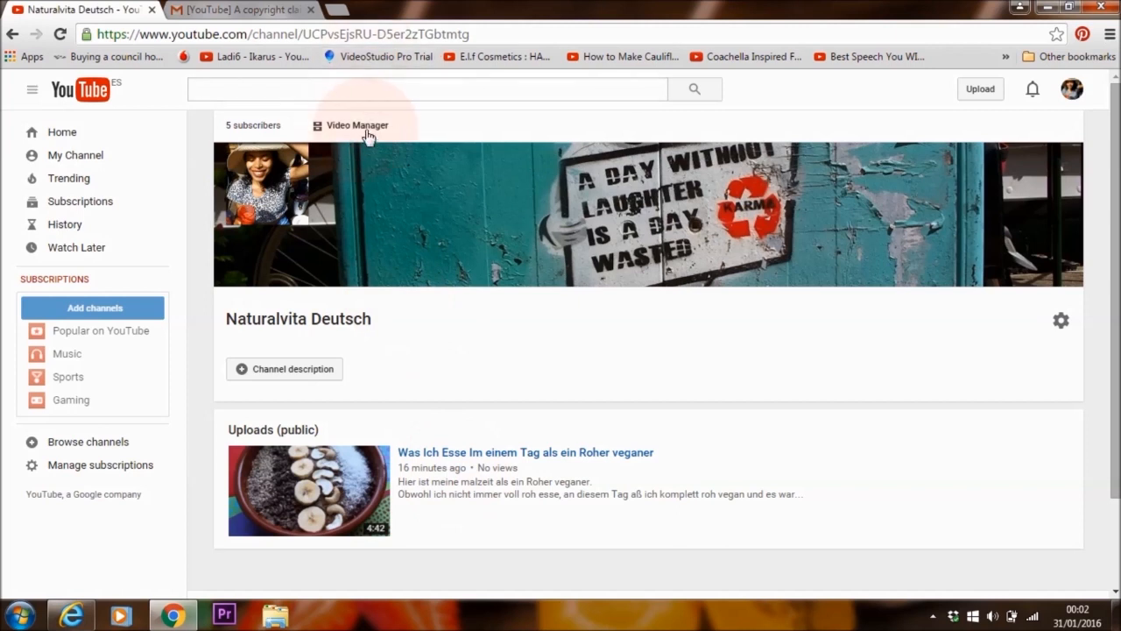
# Go to Video Manager to list the channel's uploaded videos, showing the public video with zero views
pyautogui.click(357, 126)
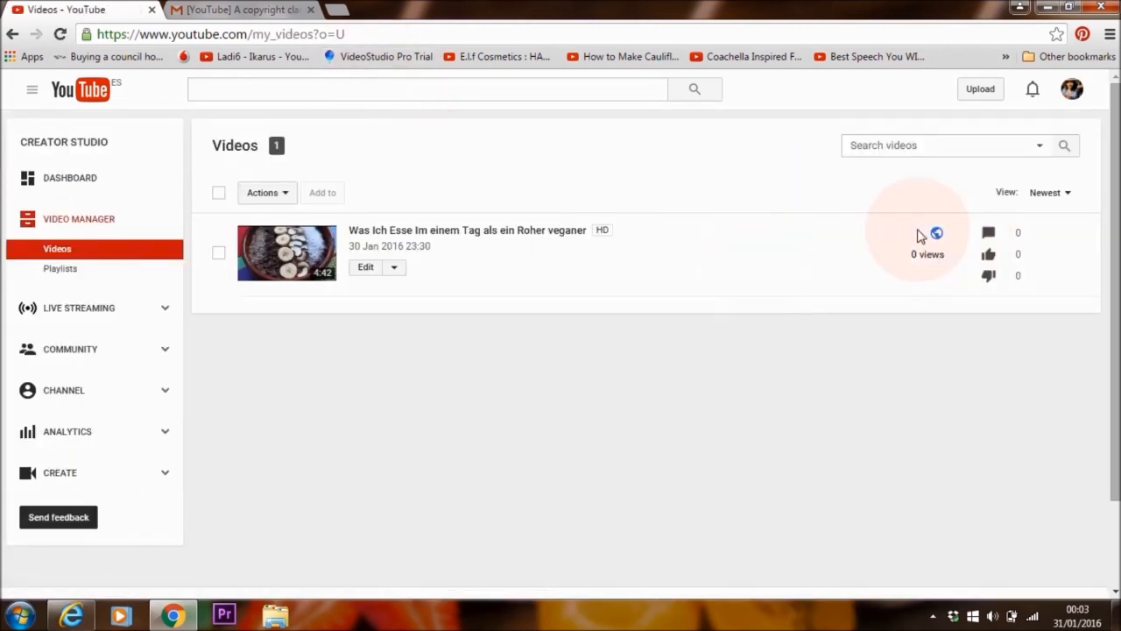
pyautogui.click(935, 233)
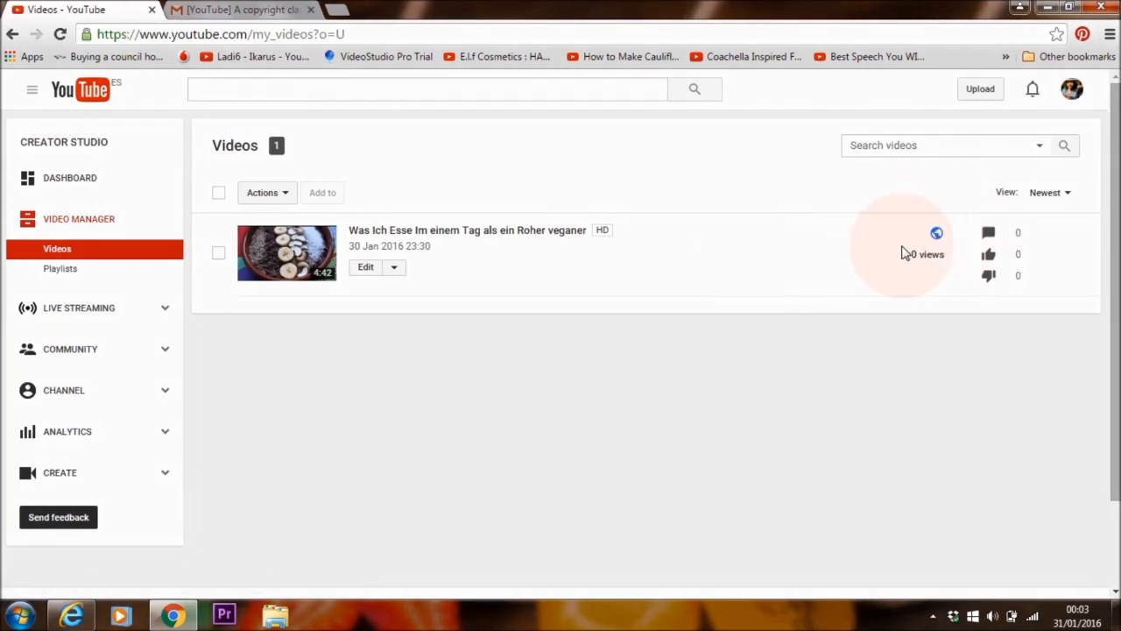
pyautogui.moveTo(701, 319)
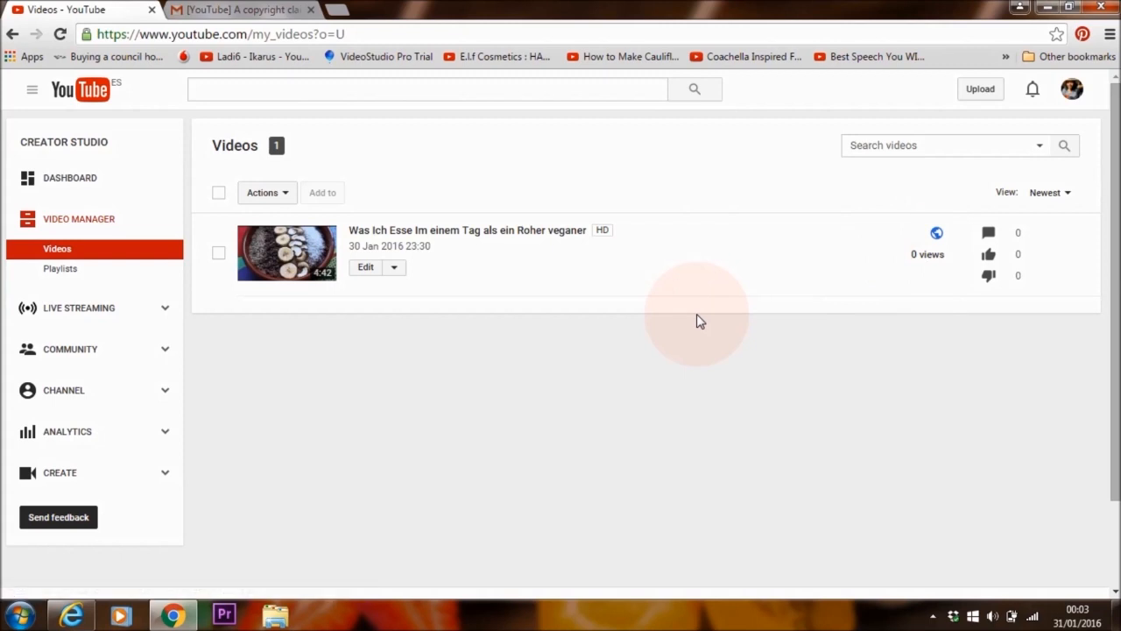
pyautogui.moveTo(377, 331)
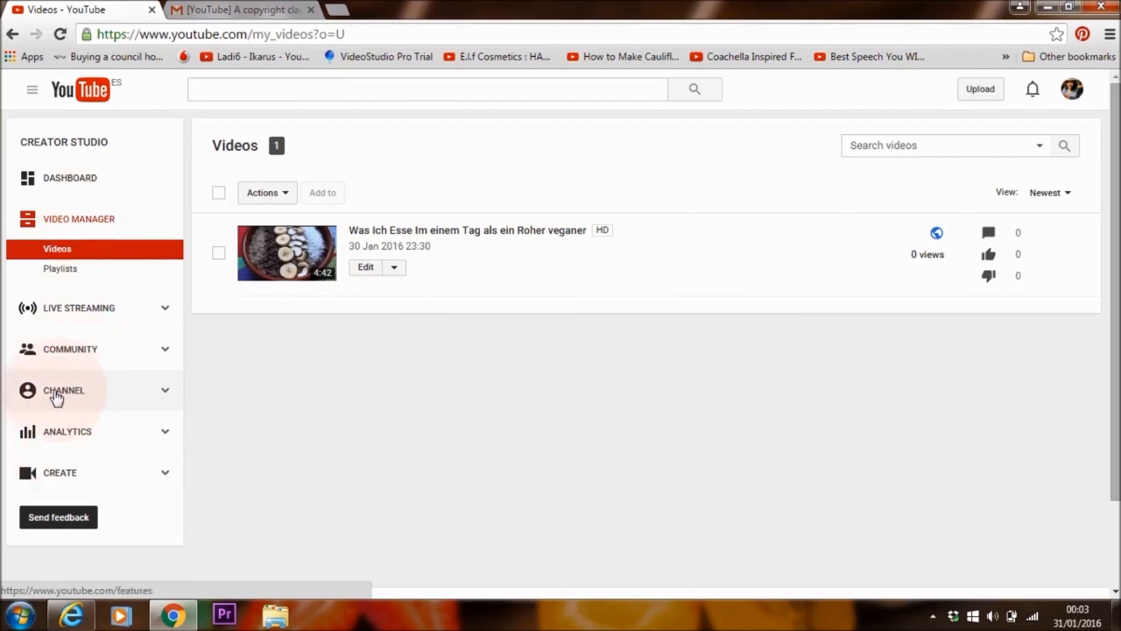
# View Status and features in good standing and choose Enable next to Monetisation
pyautogui.click(63, 389)
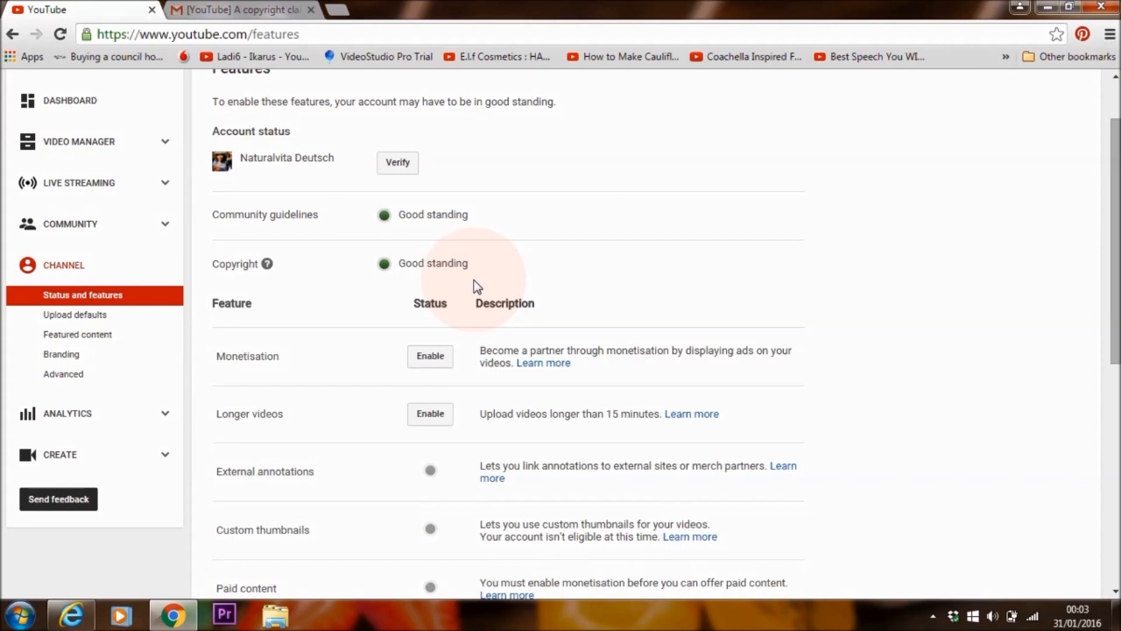
pyautogui.scroll(-3)
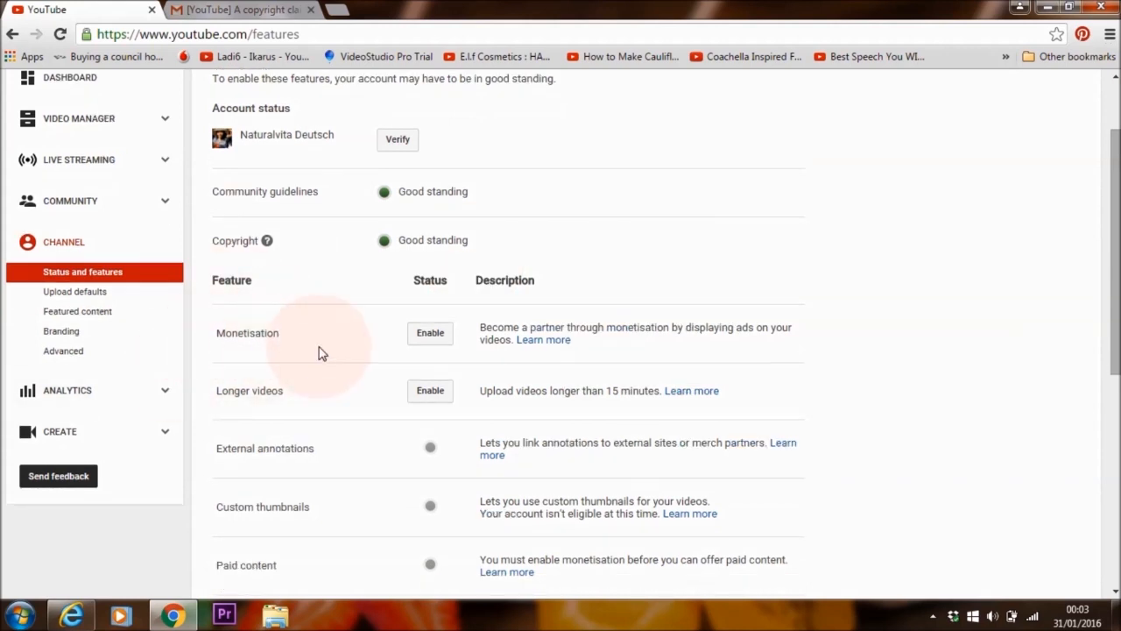
pyautogui.click(431, 333)
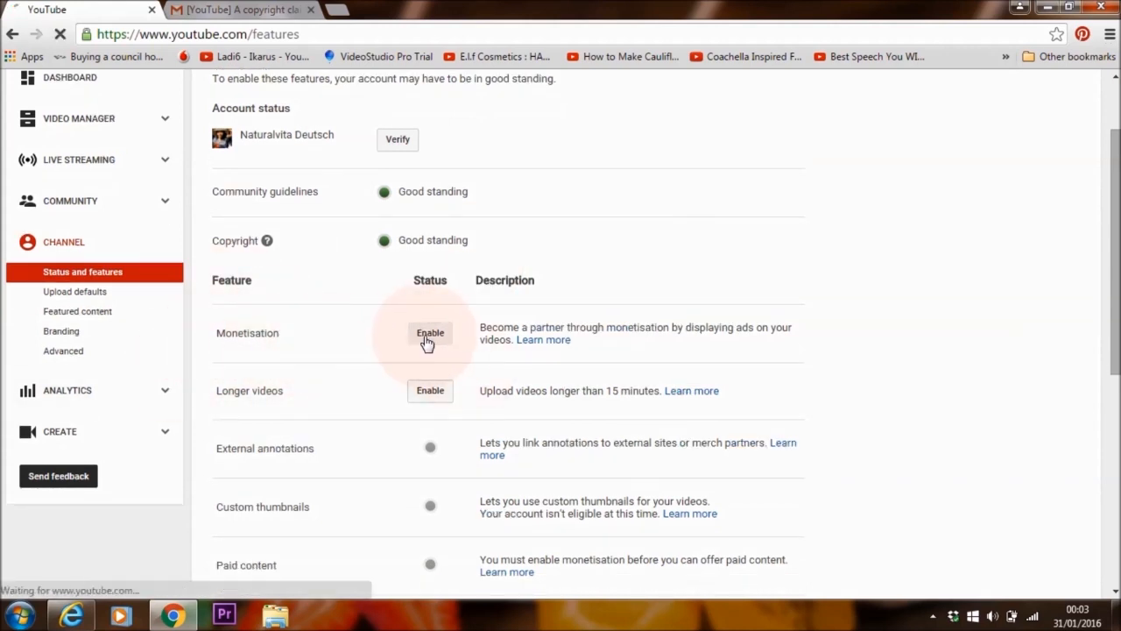
# Enable the account, tick all three Partner Program terms checkboxes and accept the agreement
pyautogui.click(431, 333)
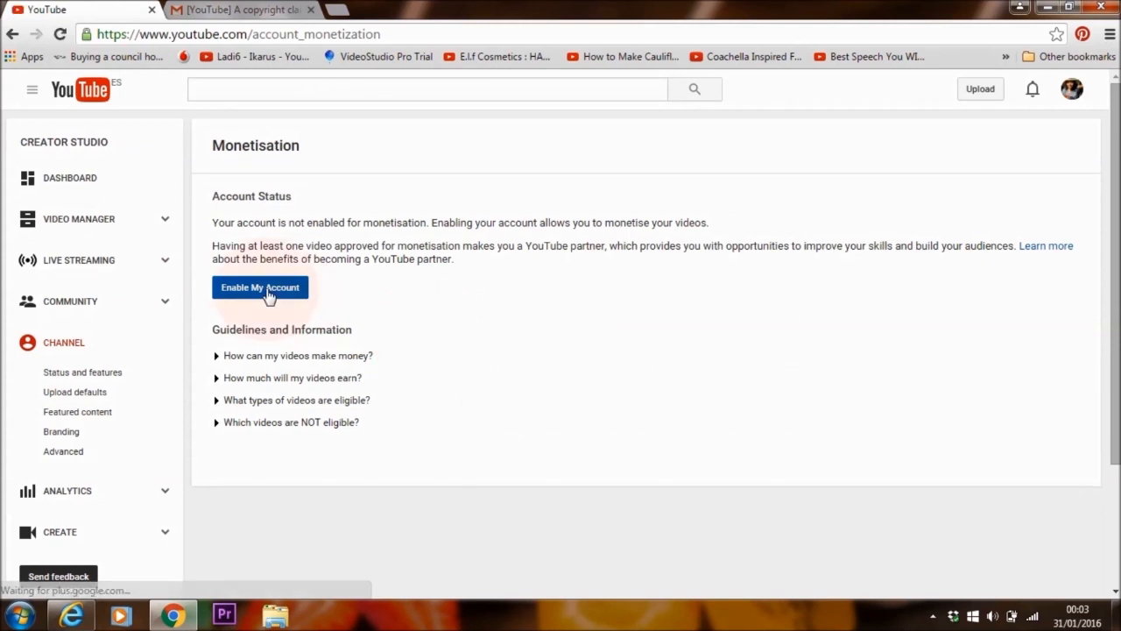
pyautogui.click(259, 287)
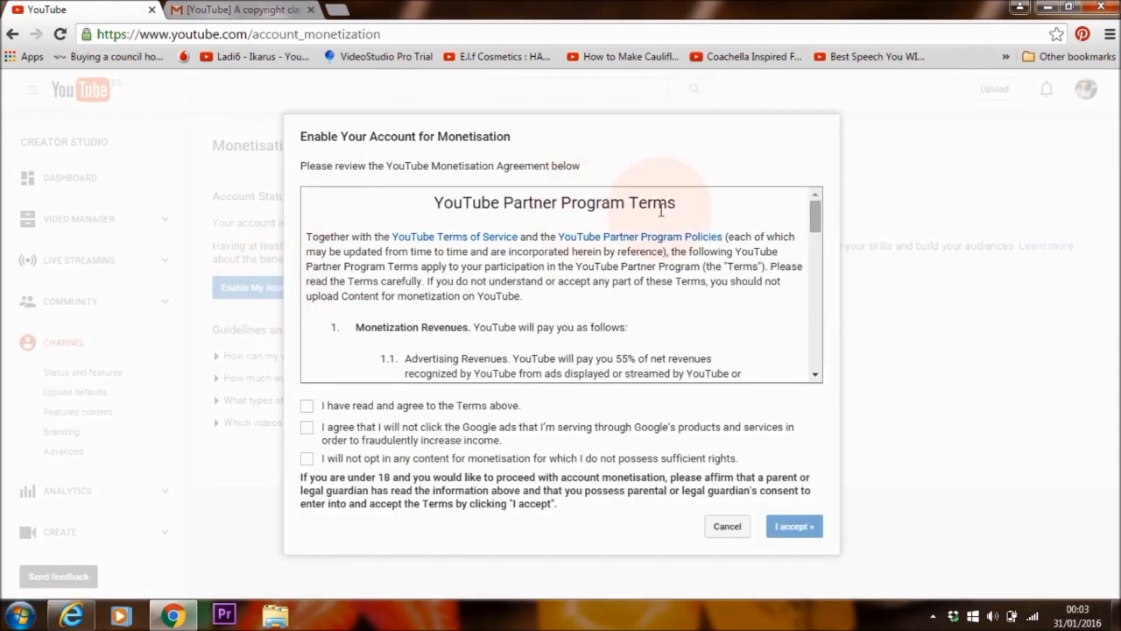
pyautogui.scroll(-3)
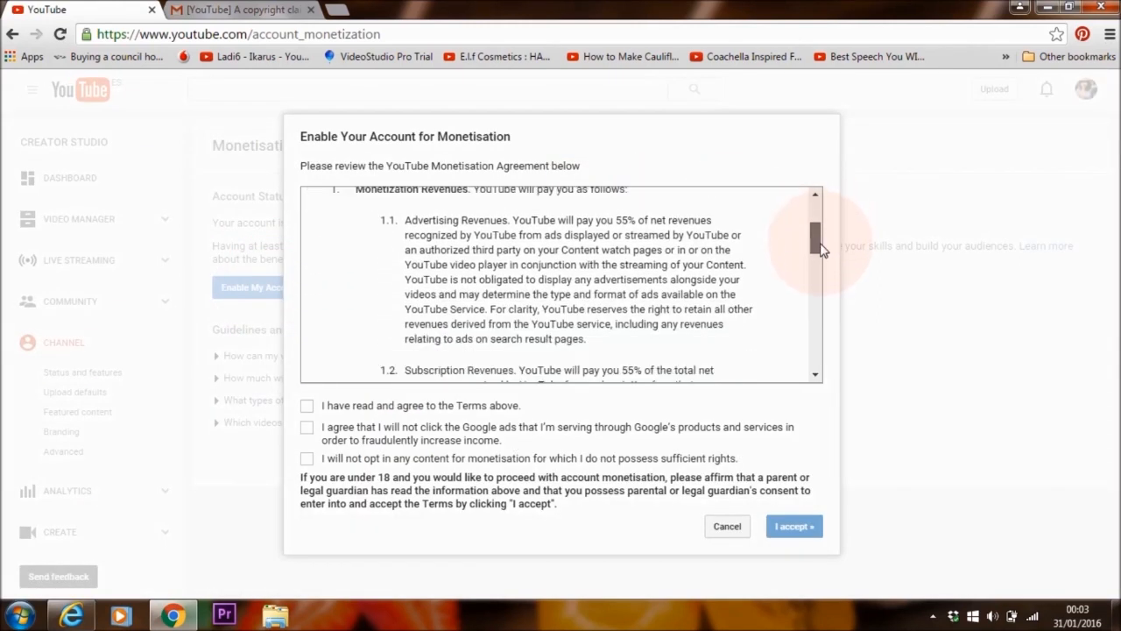
pyautogui.scroll(-3)
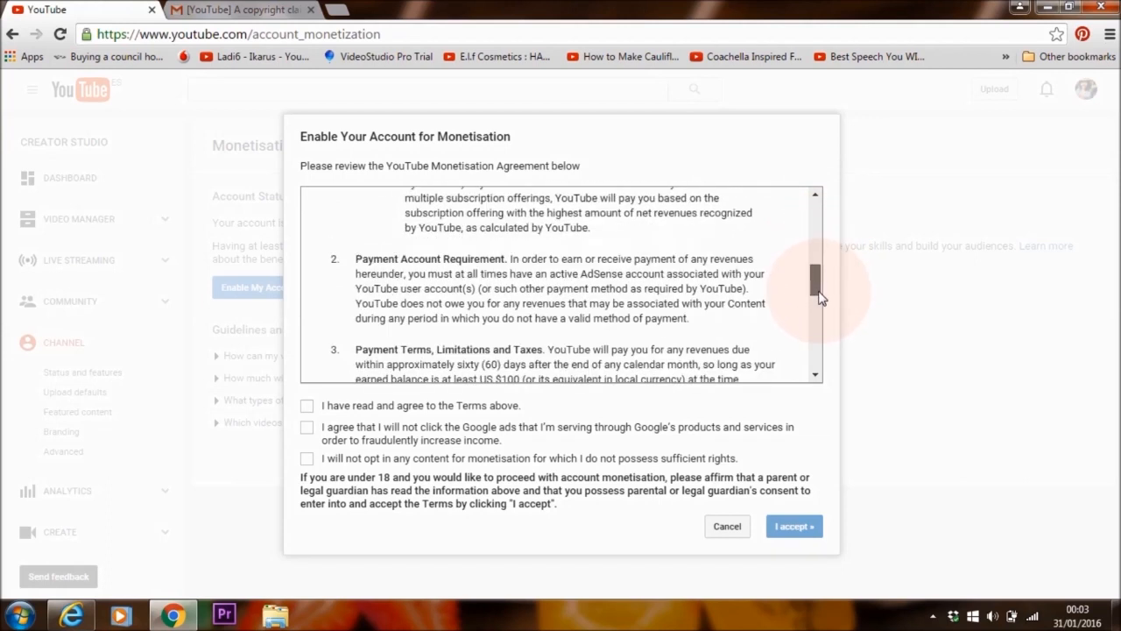
pyautogui.scroll(-3)
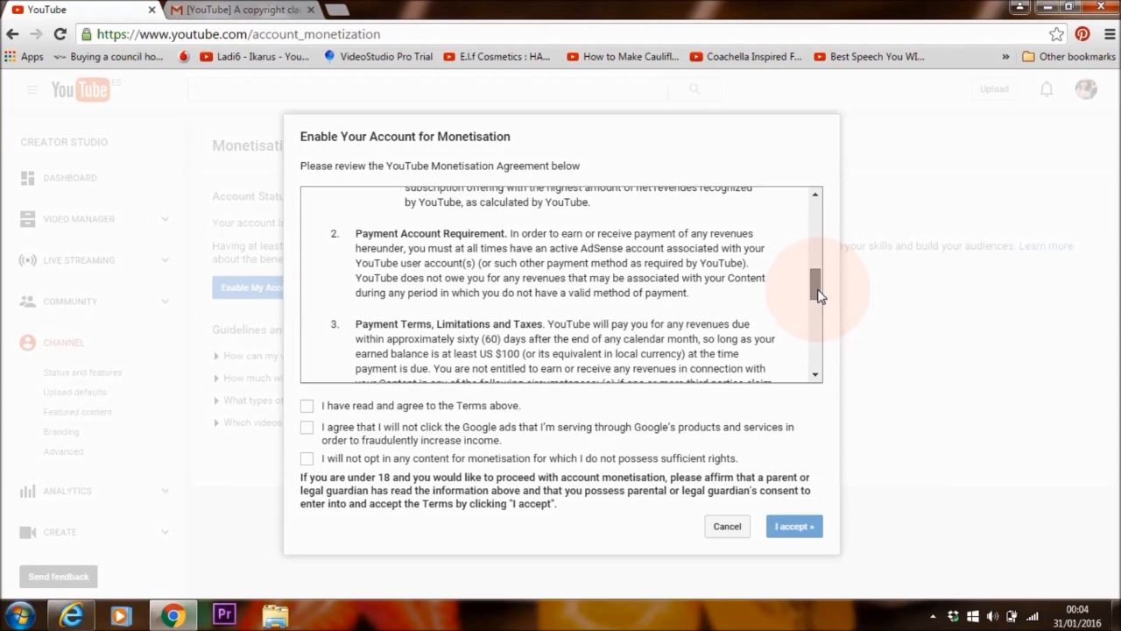
pyautogui.click(307, 427)
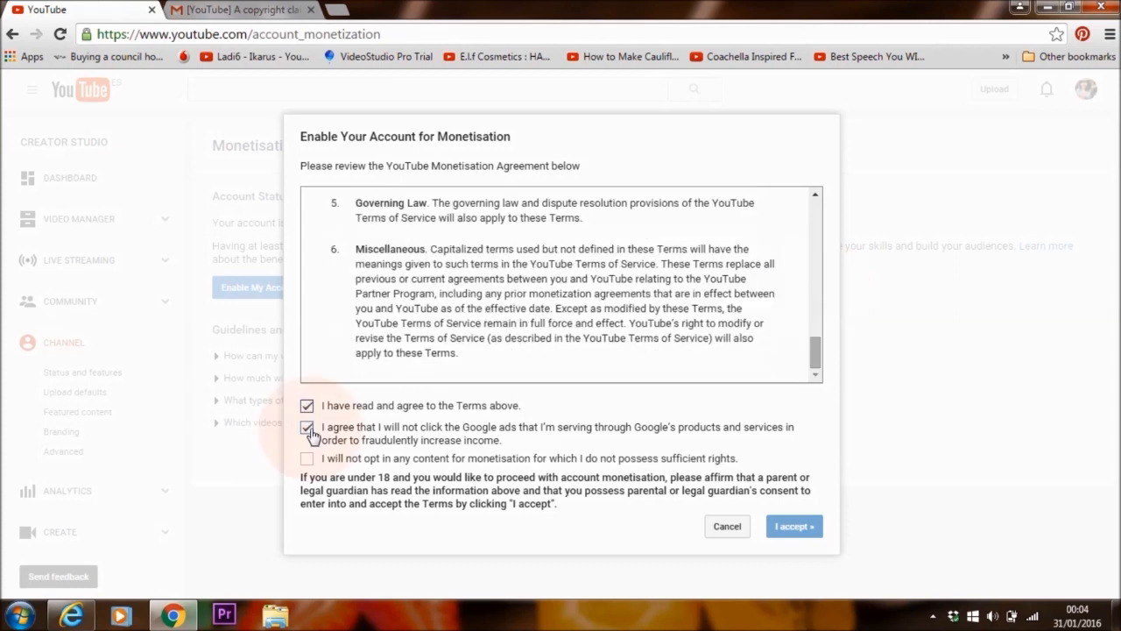
pyautogui.click(307, 460)
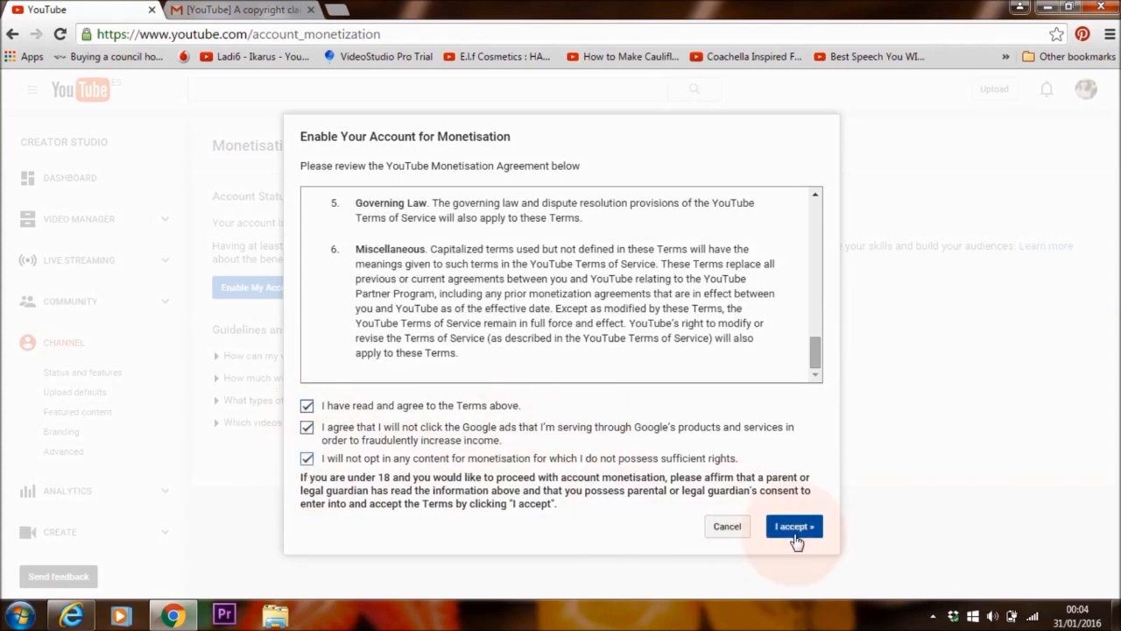
pyautogui.click(792, 525)
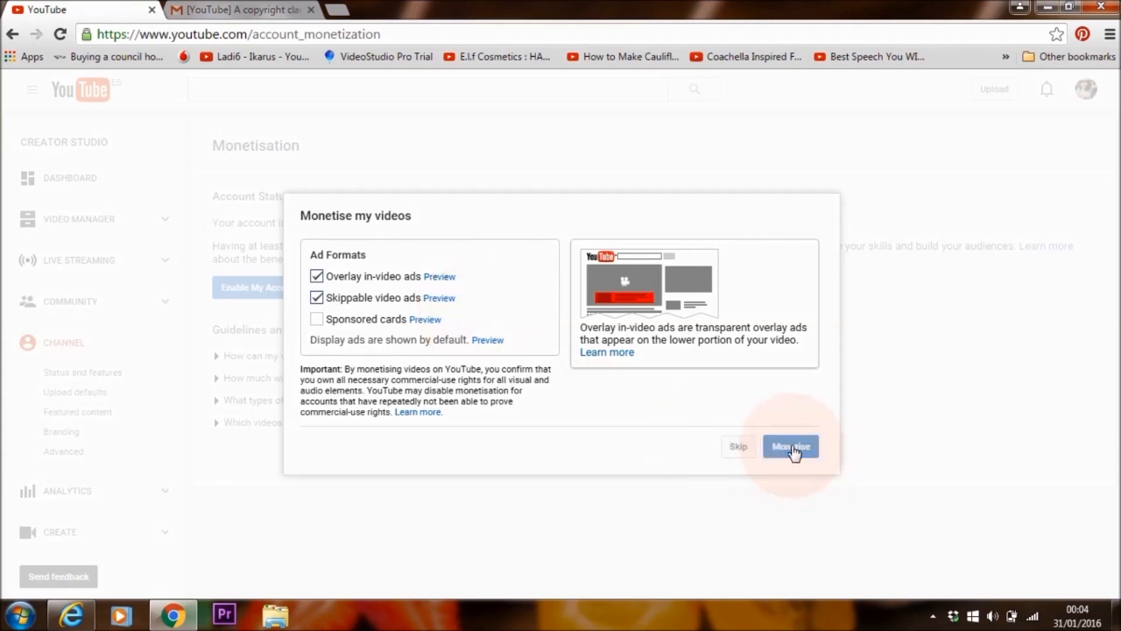
# Monetise the video keeping Overlay and Skippable video ads, leaving it under monetisation review
pyautogui.click(790, 447)
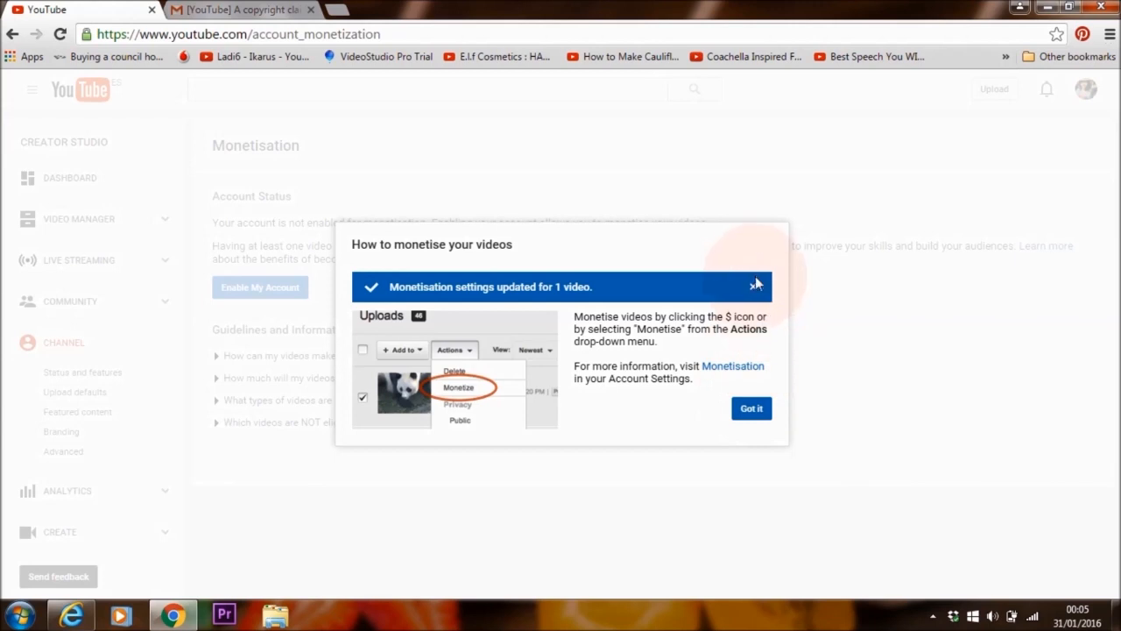
pyautogui.click(755, 284)
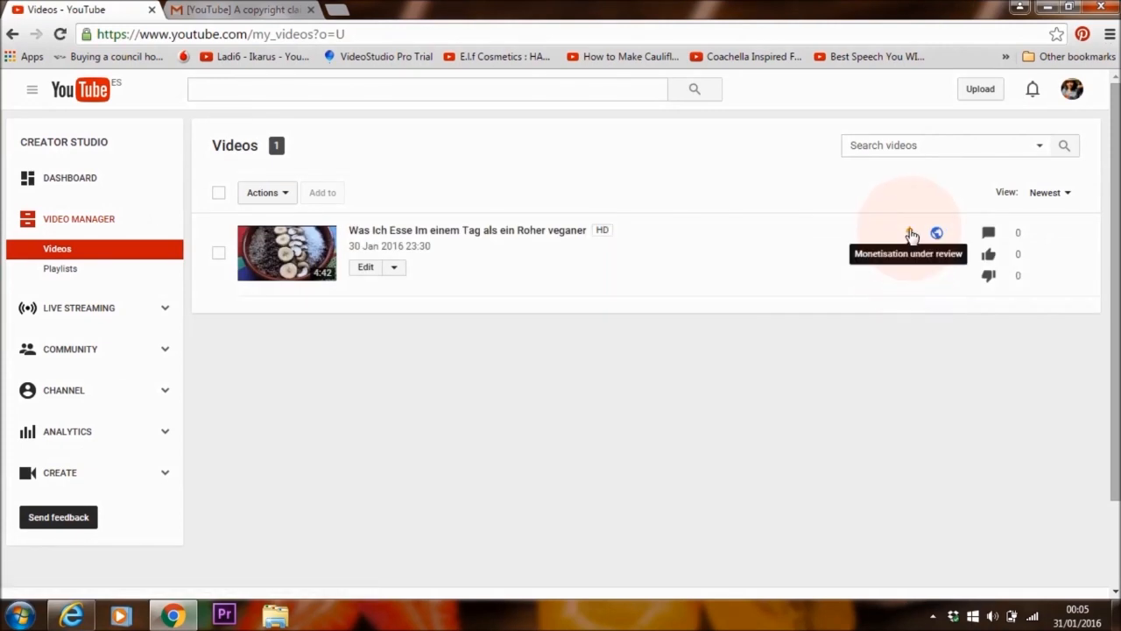
pyautogui.moveTo(911, 233)
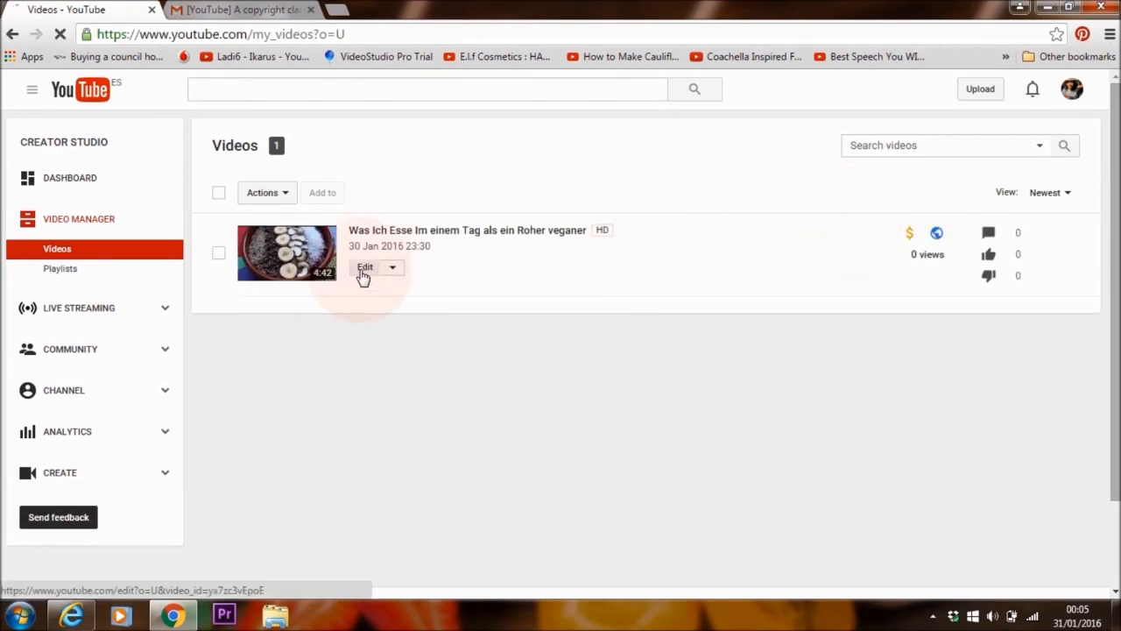
# On the video's edit page, toggle Monetise with ads on with overlay and skippable ads and save changes
pyautogui.click(365, 266)
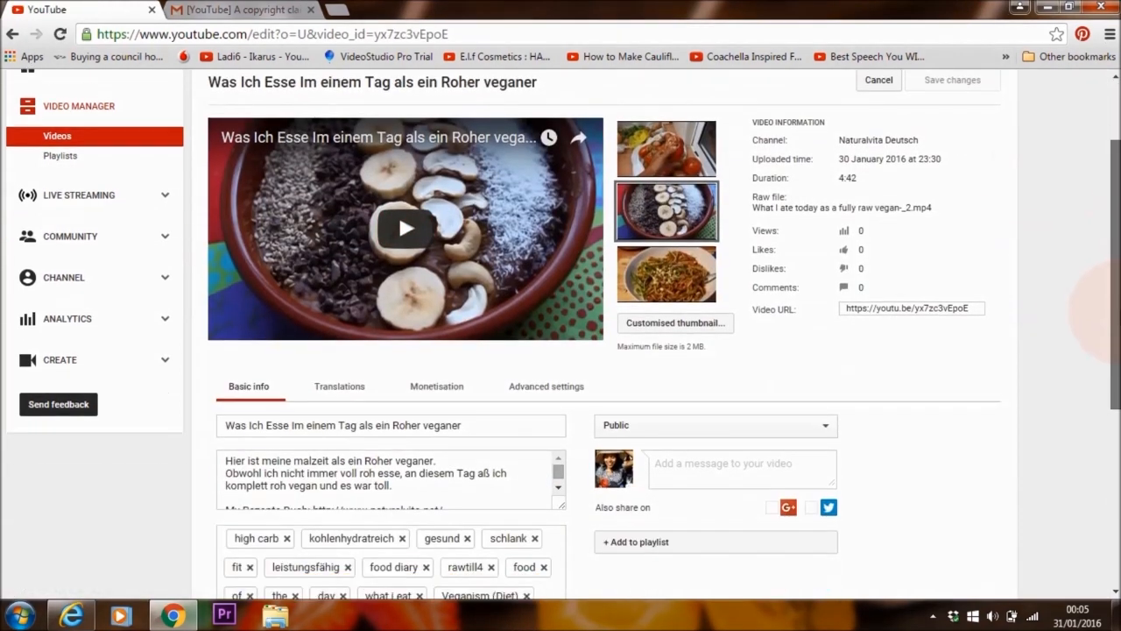
pyautogui.scroll(-3)
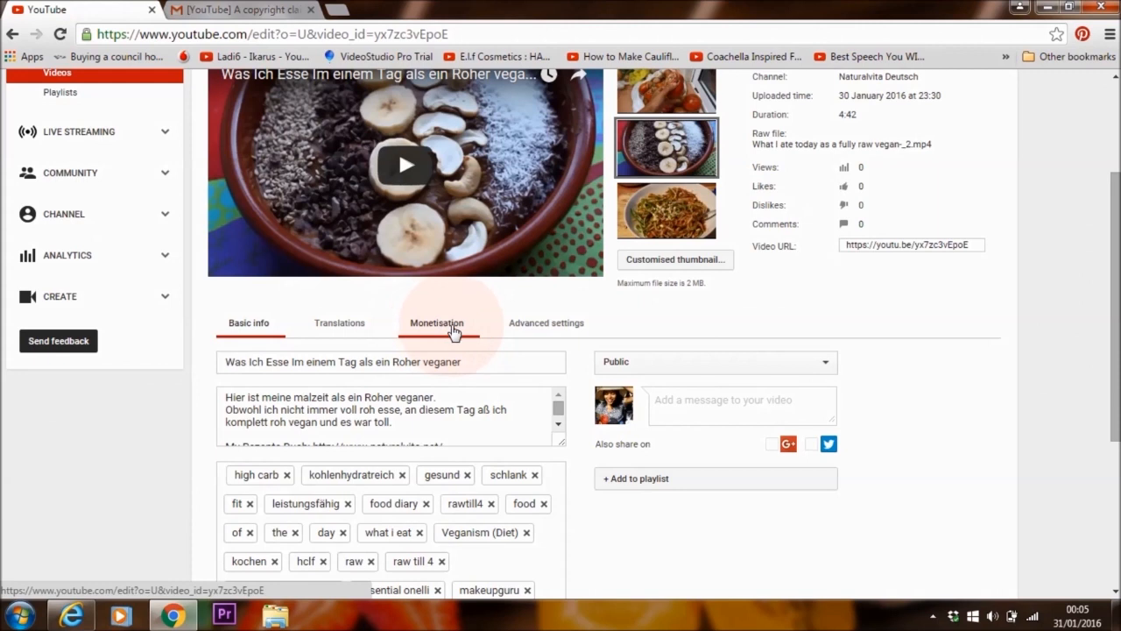
pyautogui.click(437, 322)
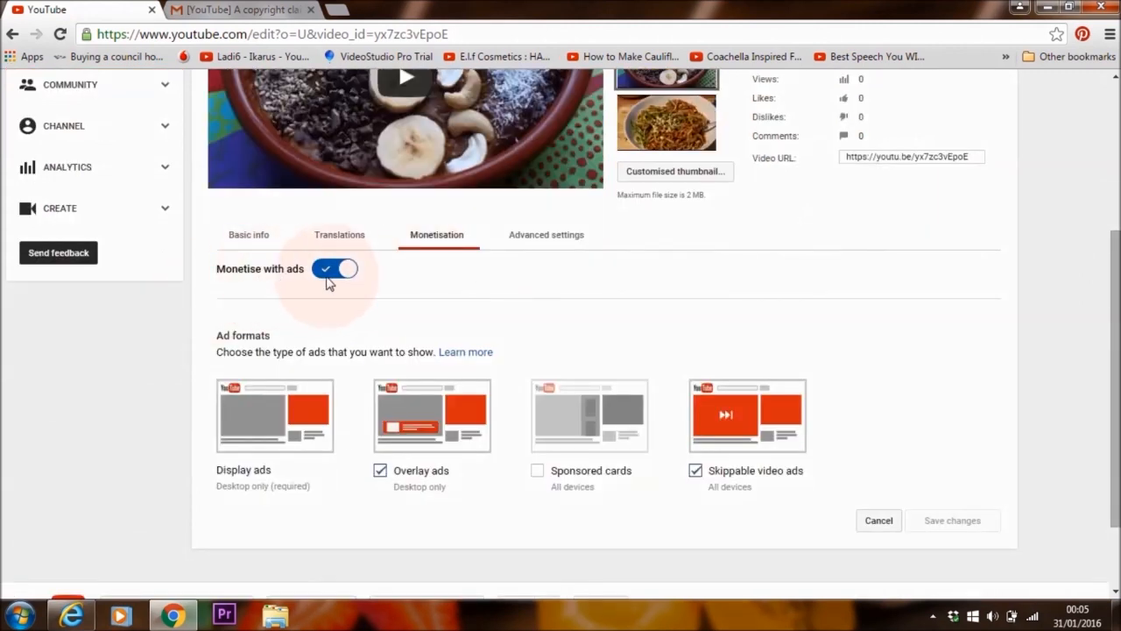
pyautogui.click(335, 268)
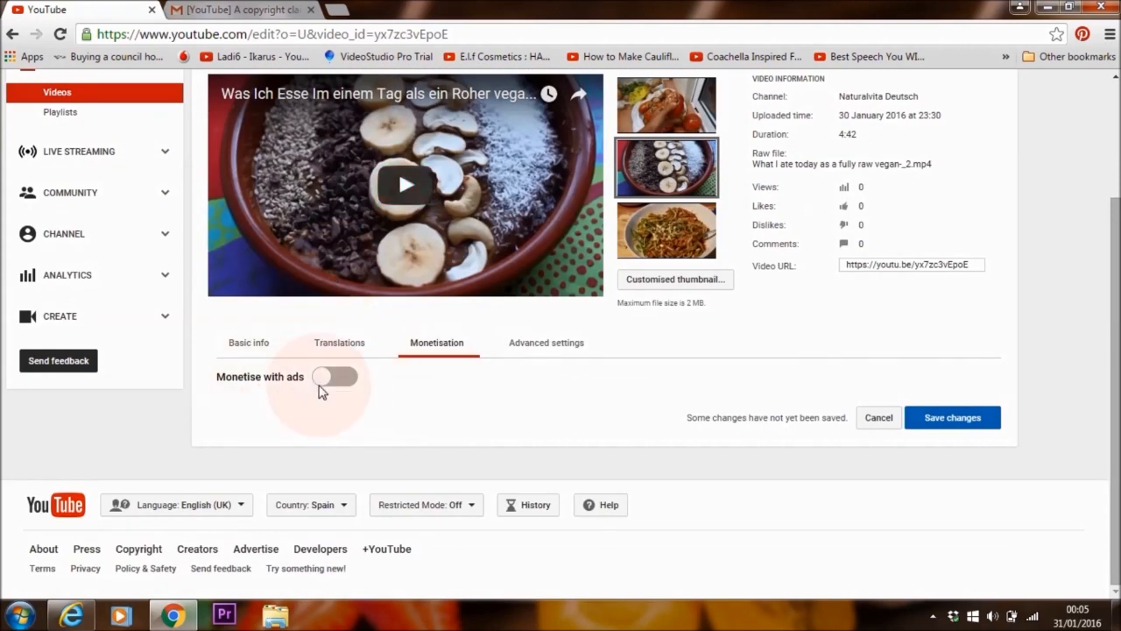
pyautogui.click(336, 377)
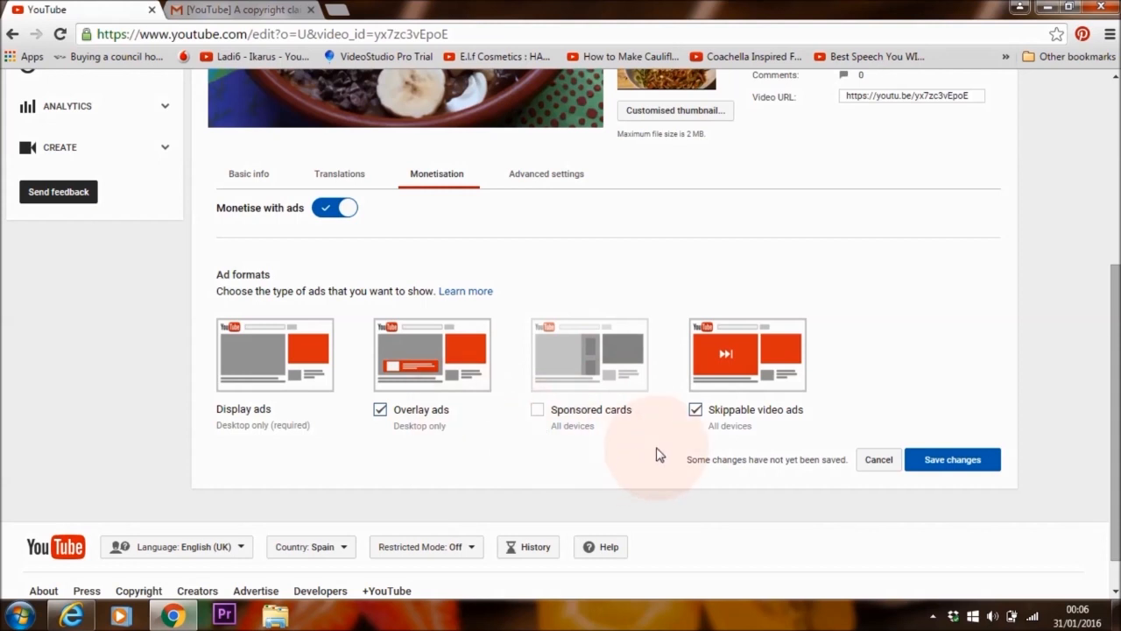
pyautogui.moveTo(953, 459)
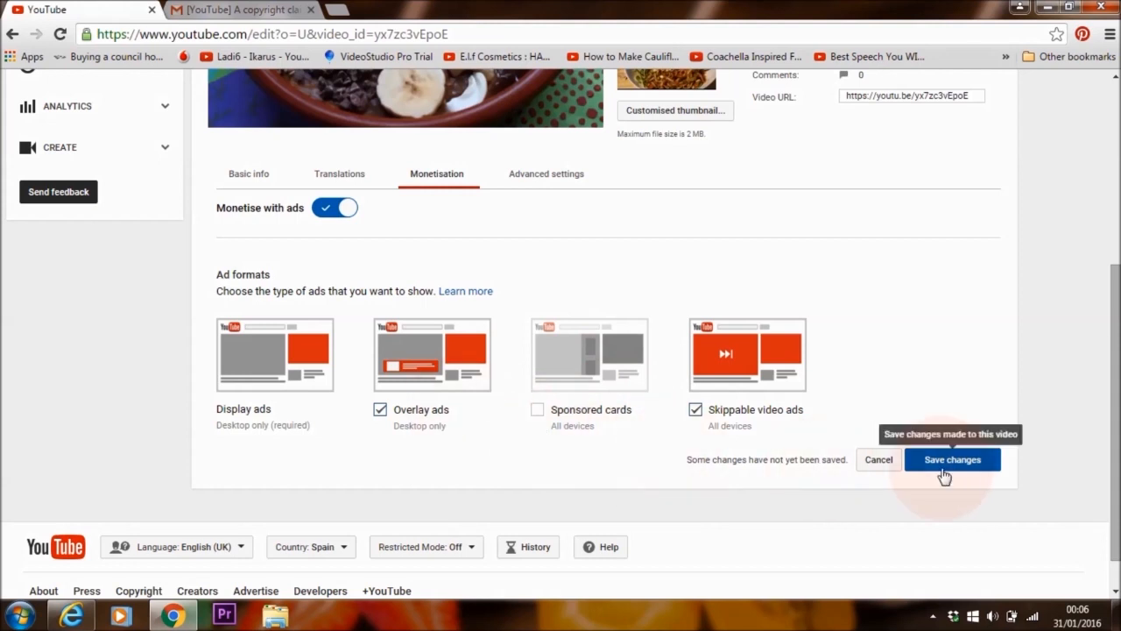
pyautogui.click(953, 459)
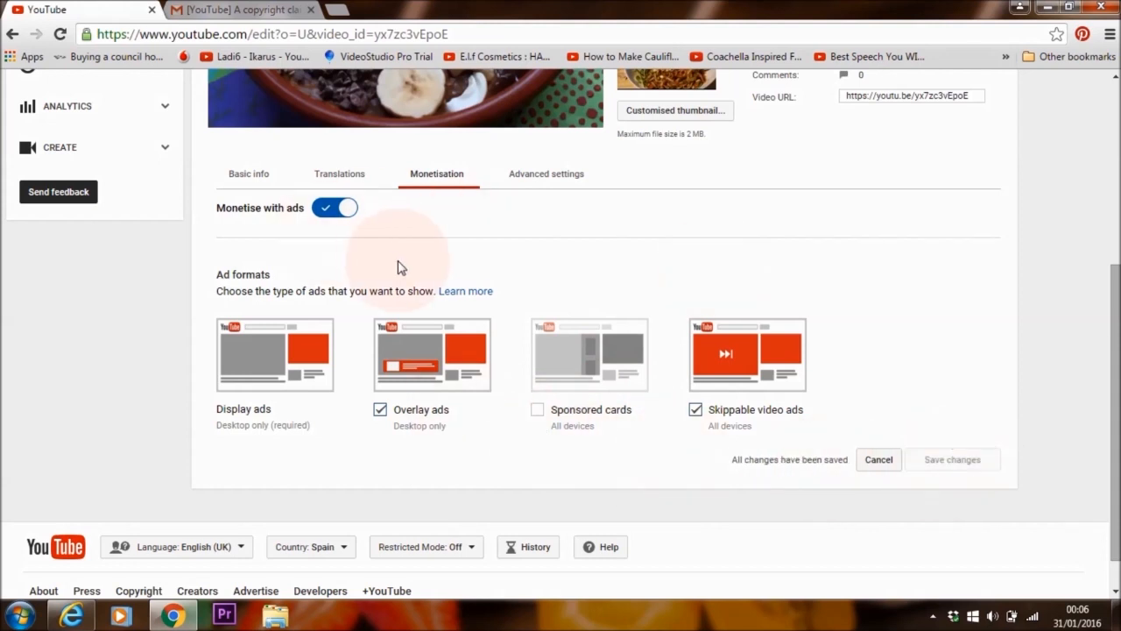
pyautogui.click(248, 173)
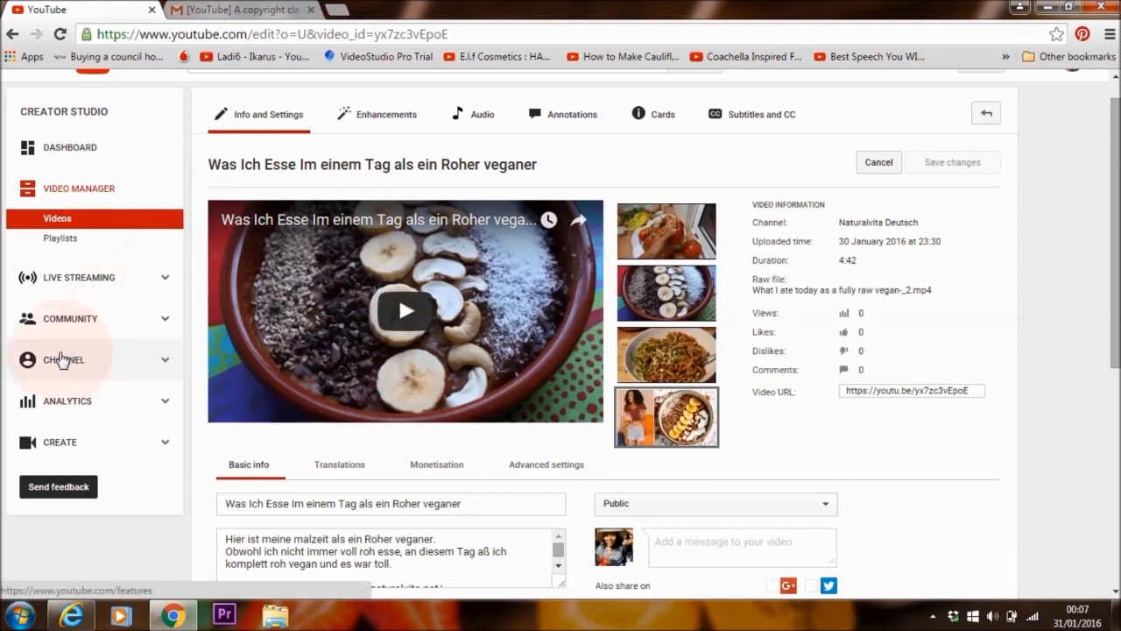
# From Status and features, start account verification by text message and submit the phone number
pyautogui.click(63, 342)
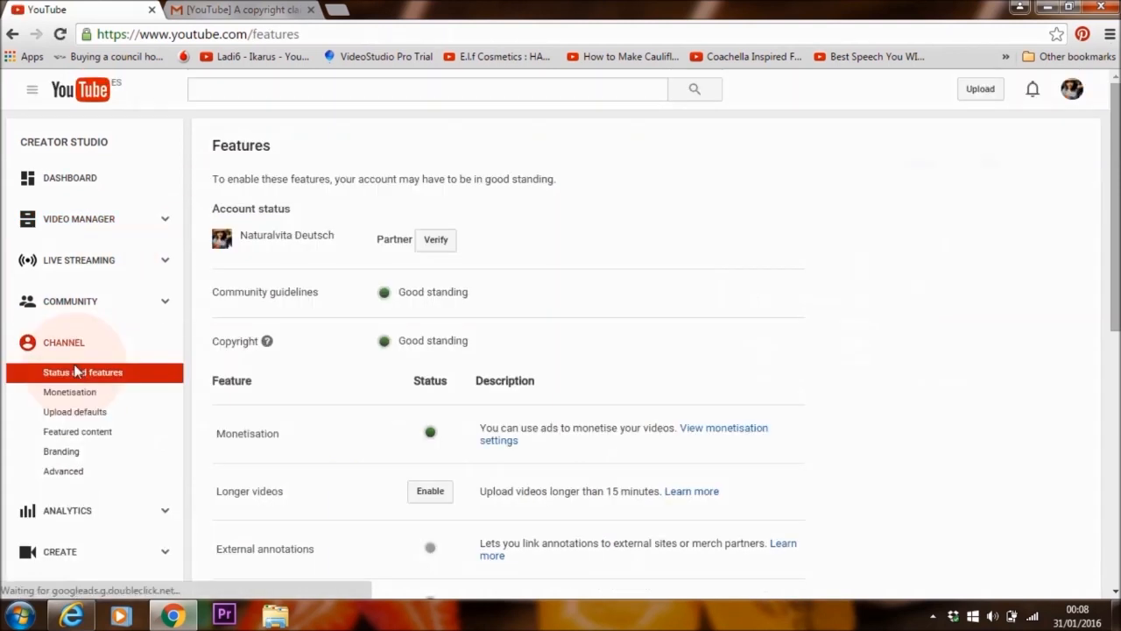
pyautogui.scroll(-3)
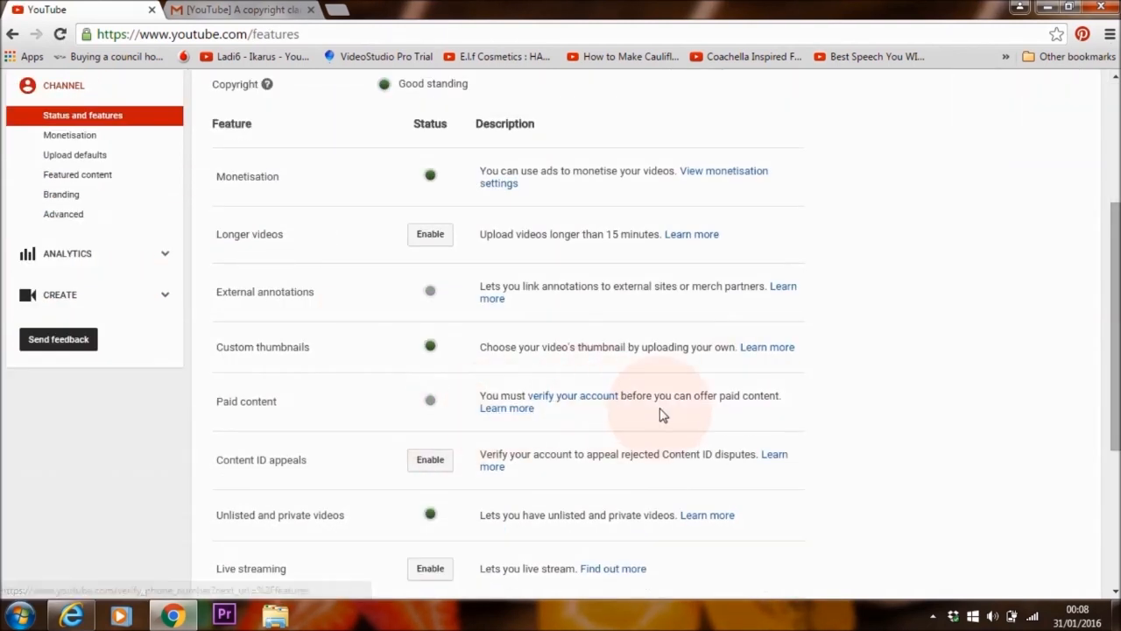
pyautogui.moveTo(772, 410)
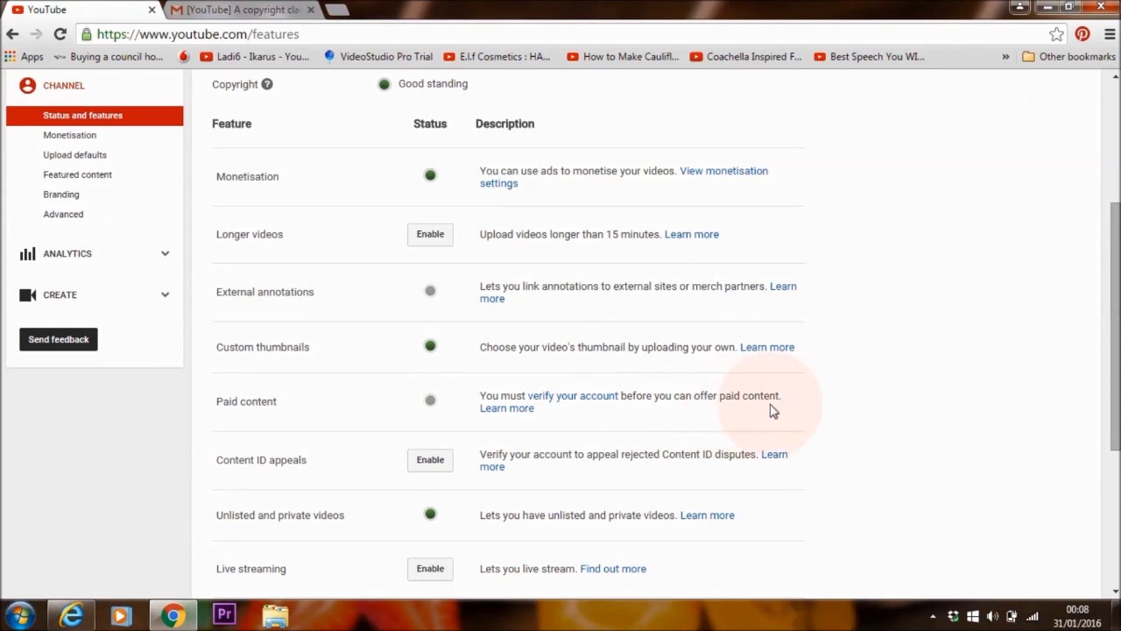
pyautogui.moveTo(576, 410)
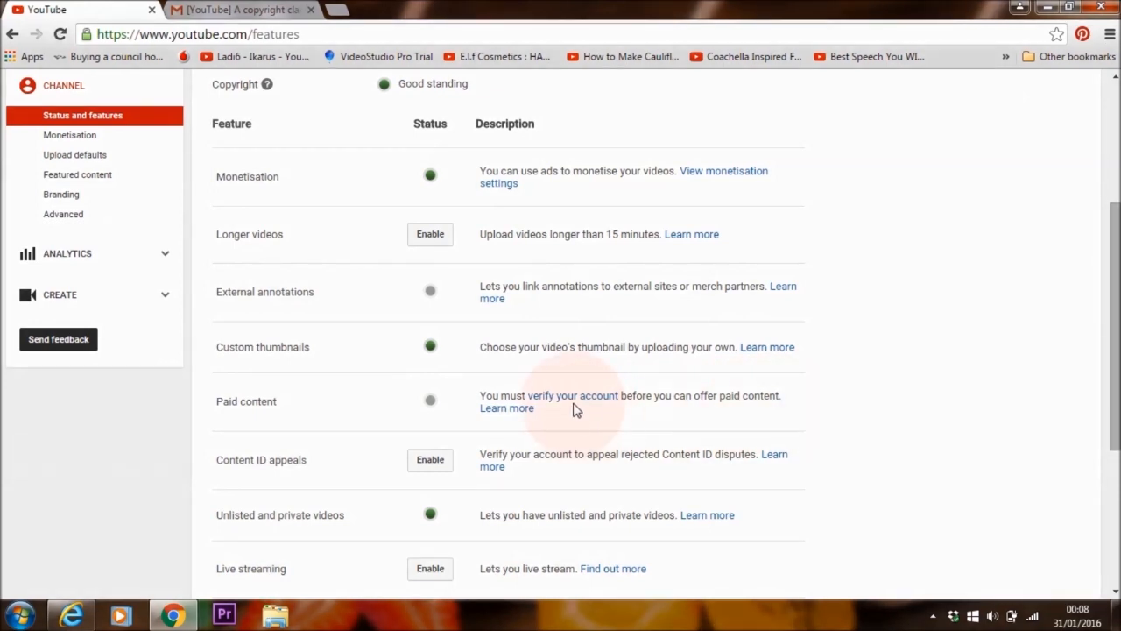
pyautogui.click(568, 396)
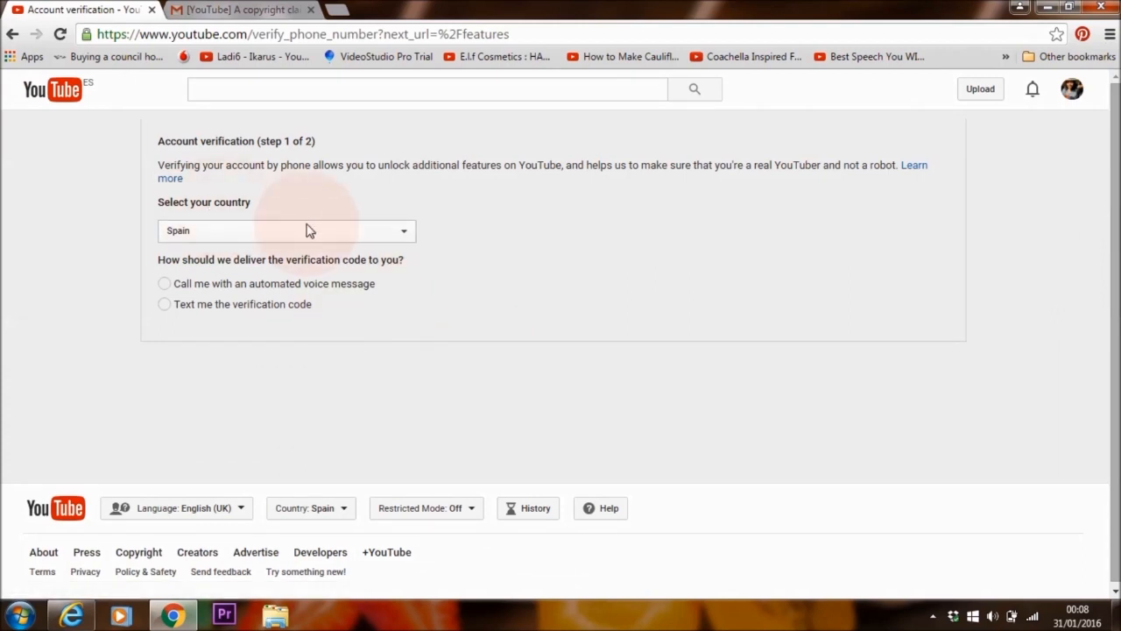
pyautogui.moveTo(351, 238)
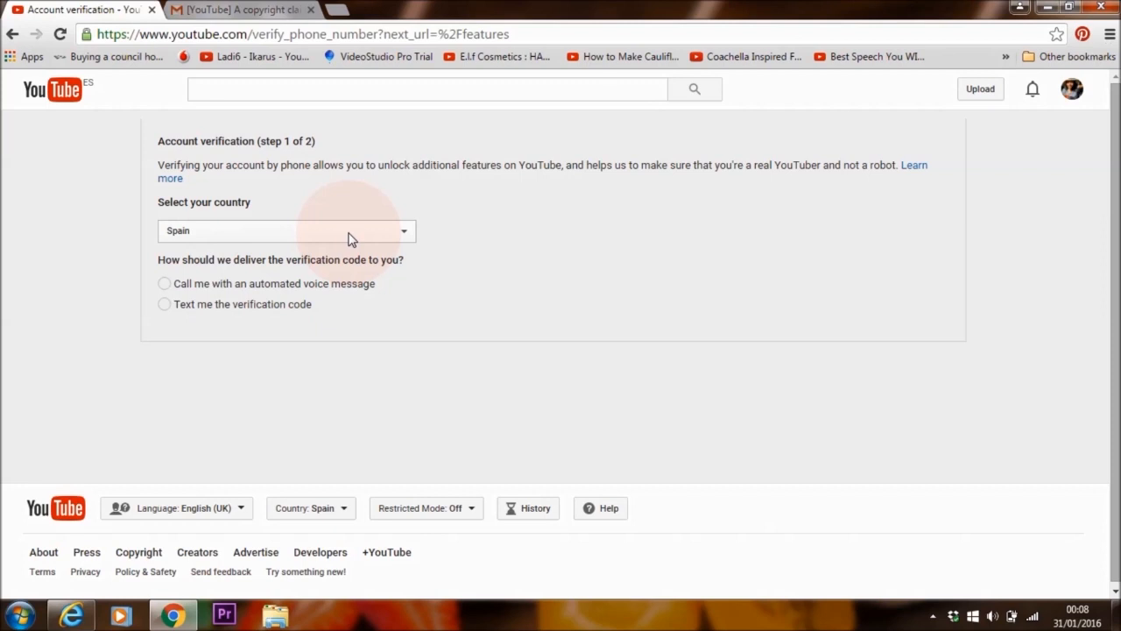
pyautogui.moveTo(165, 308)
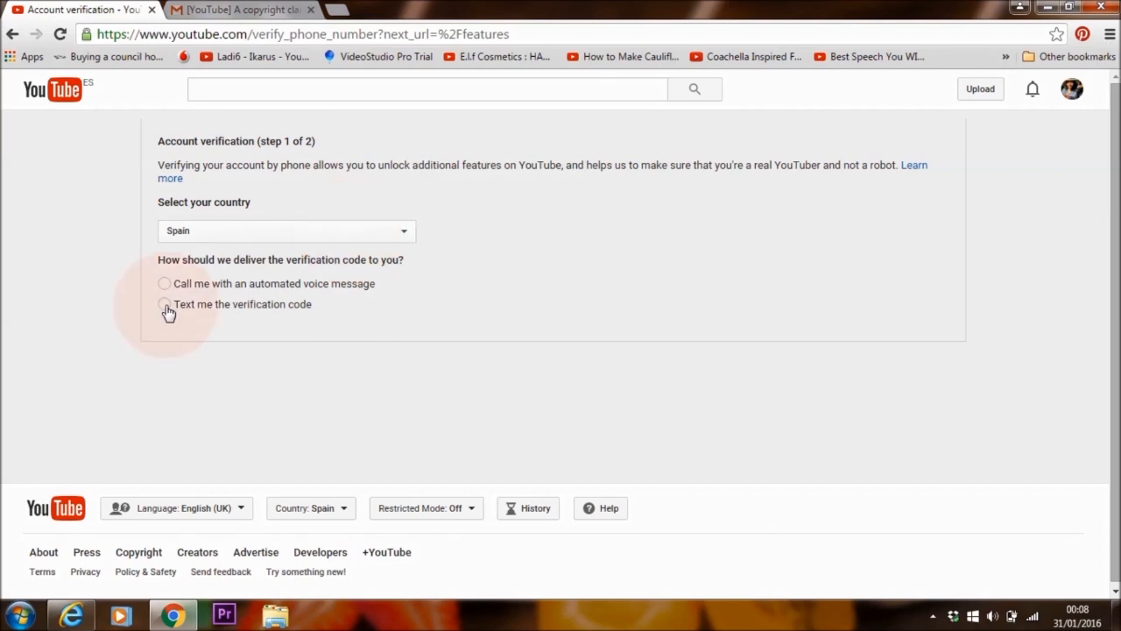
pyautogui.click(165, 305)
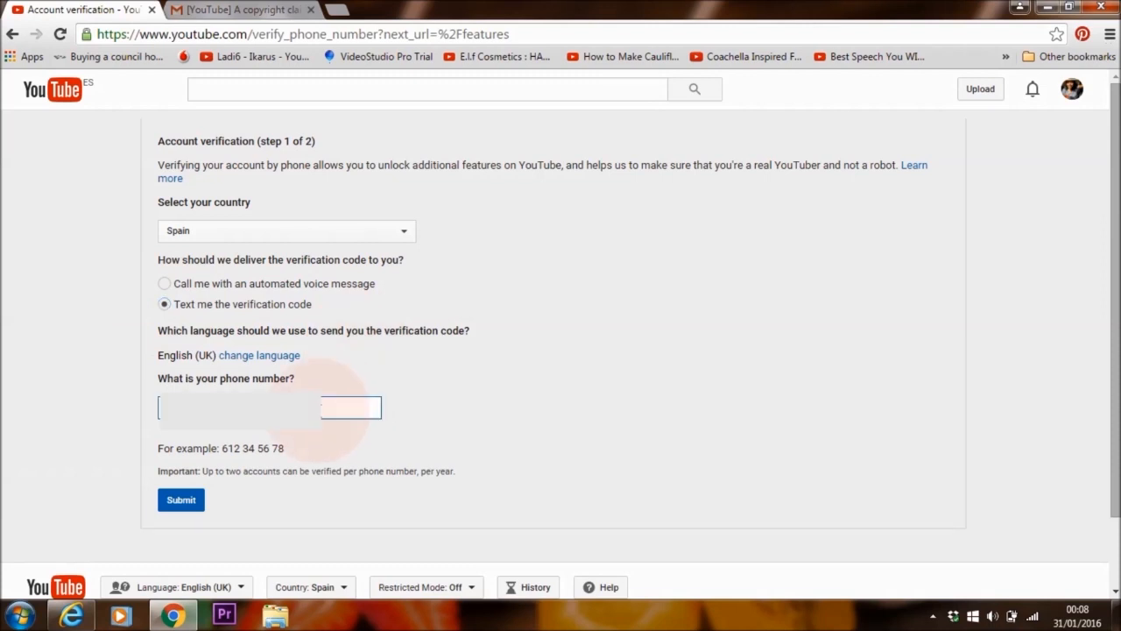
pyautogui.click(181, 499)
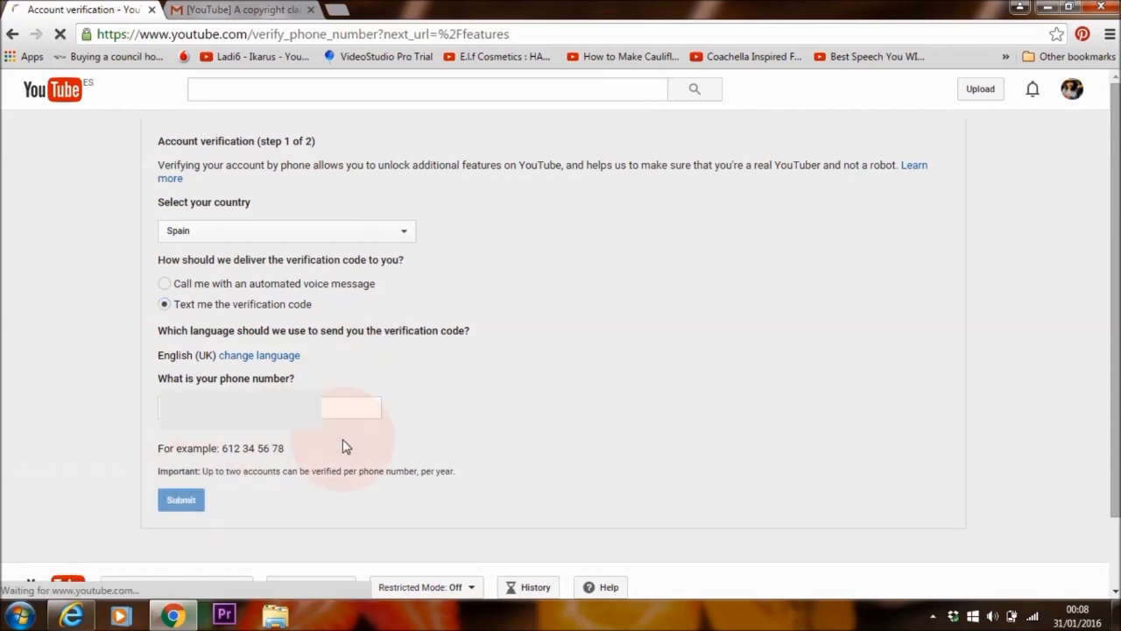
pyautogui.click(180, 500)
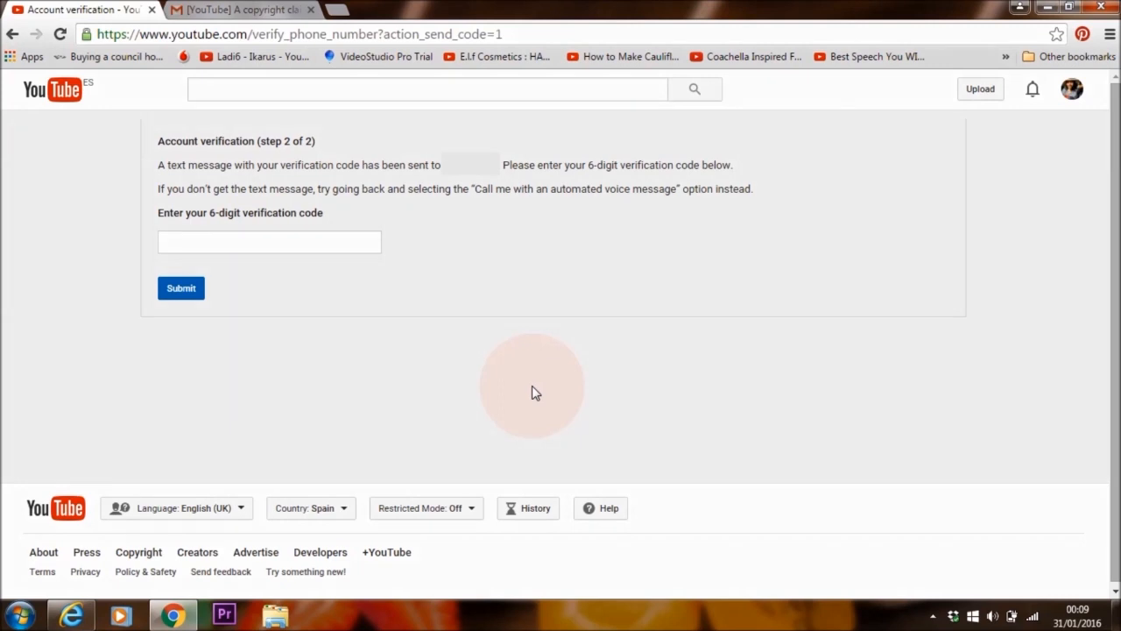
# Submit the six-digit verification code and continue back to the channel features, now verified
pyautogui.click(269, 242)
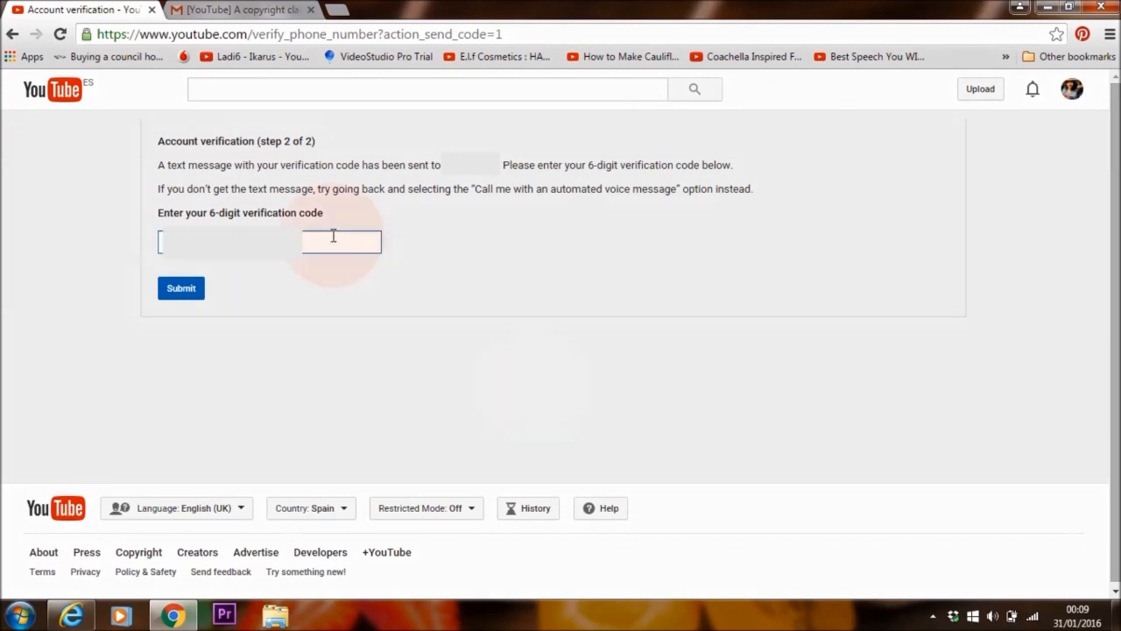
pyautogui.click(180, 287)
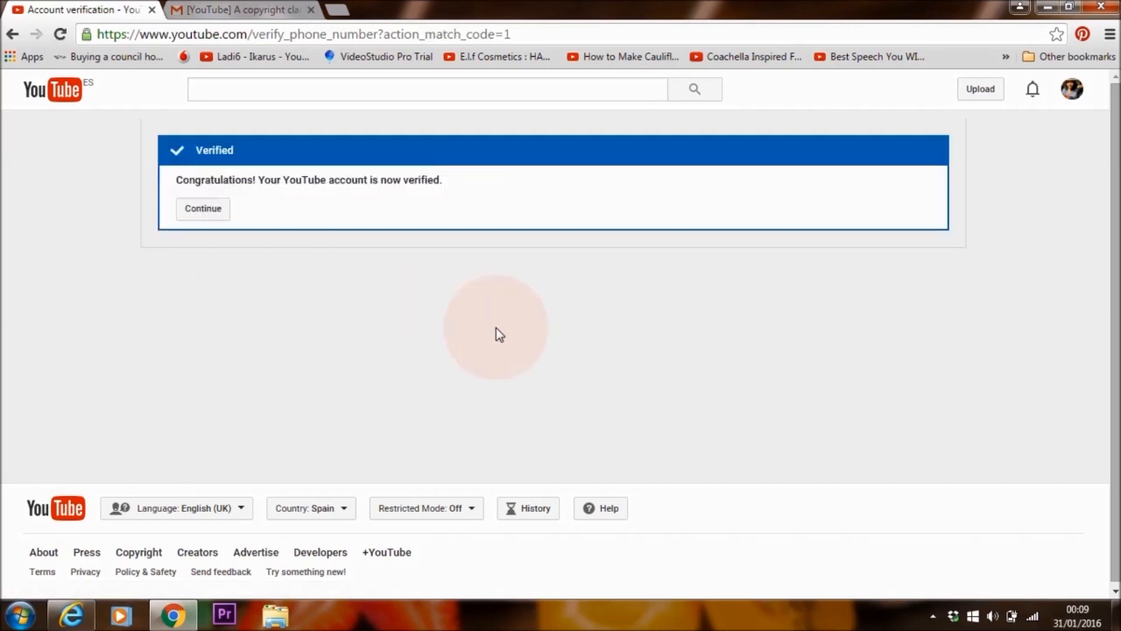
pyautogui.moveTo(428, 298)
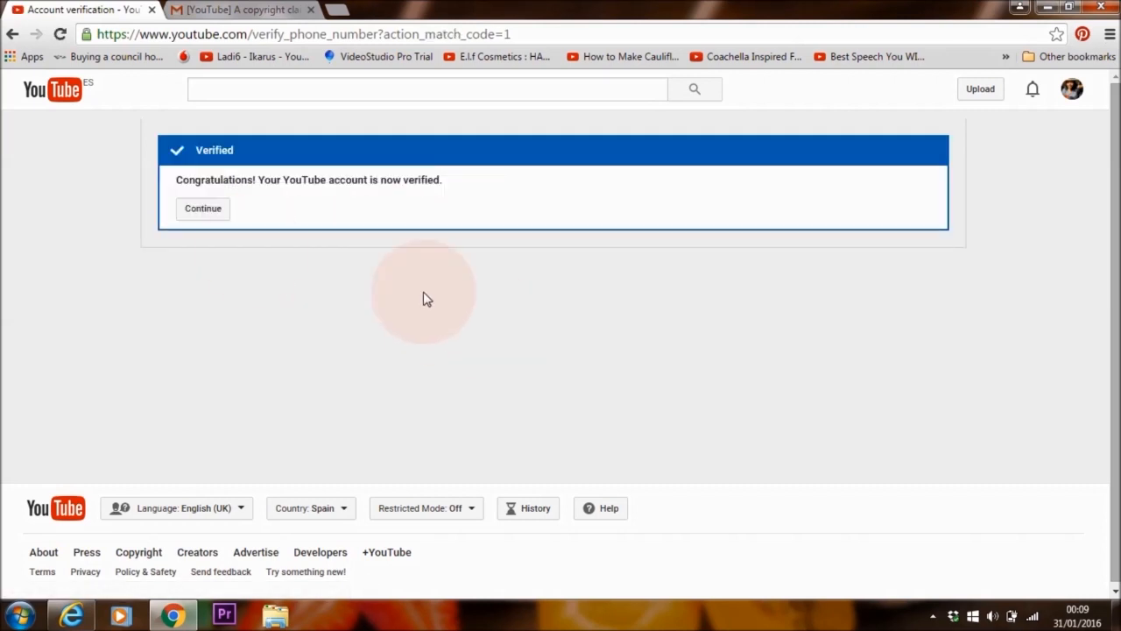
pyautogui.click(203, 209)
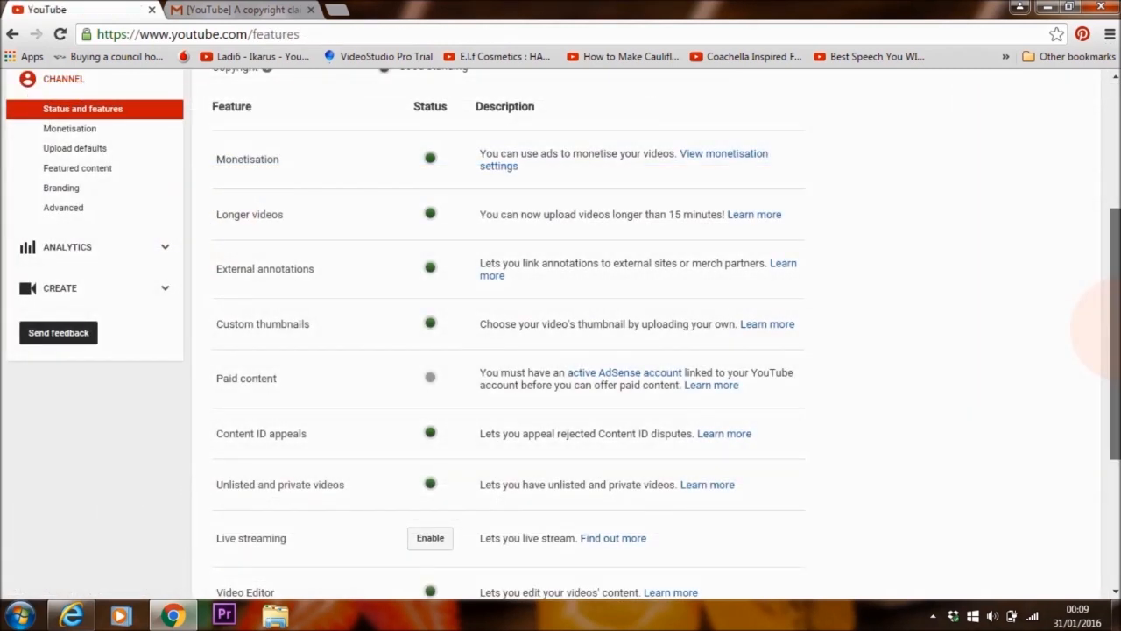
# Follow the 'active AdSense account' link next to Paid content to begin linking AdSense
pyautogui.scroll(-3)
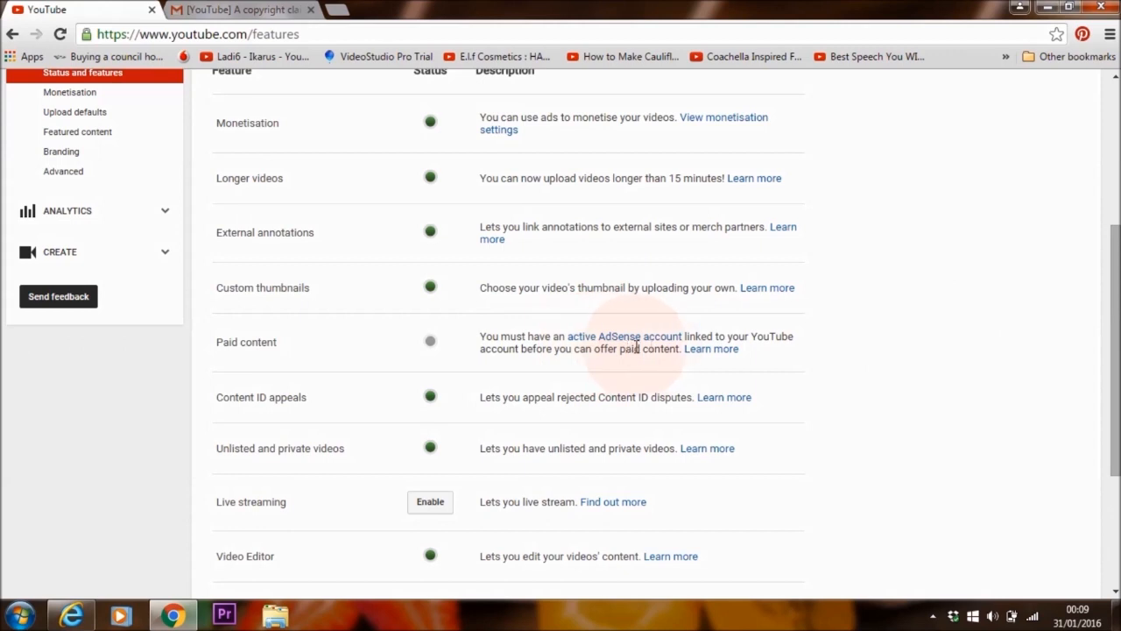
pyautogui.moveTo(623, 336)
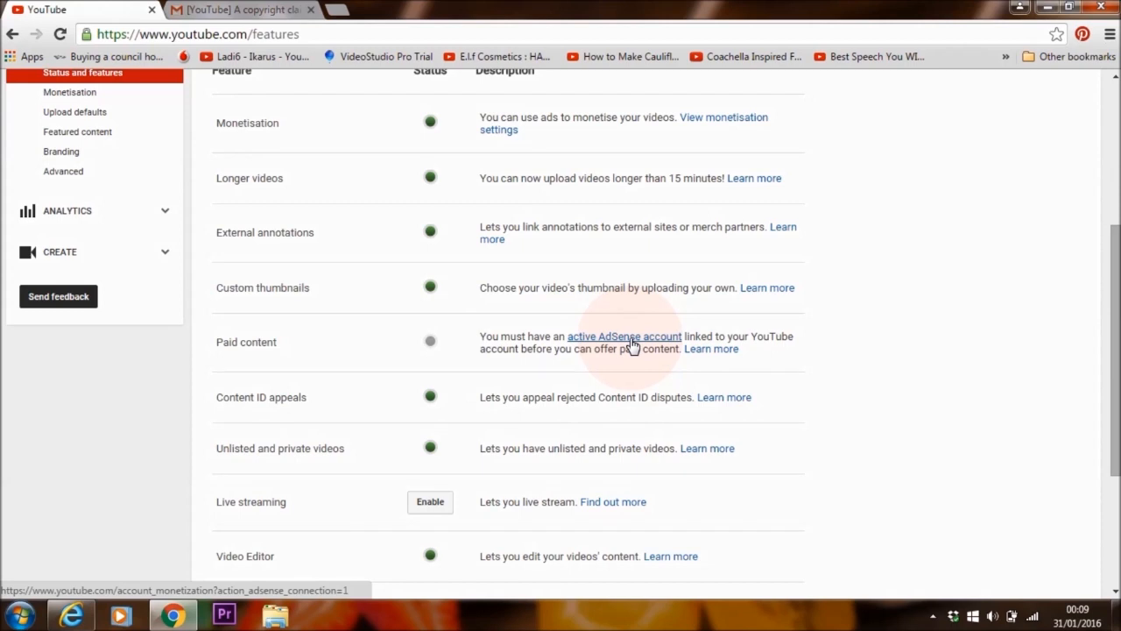
pyautogui.click(623, 337)
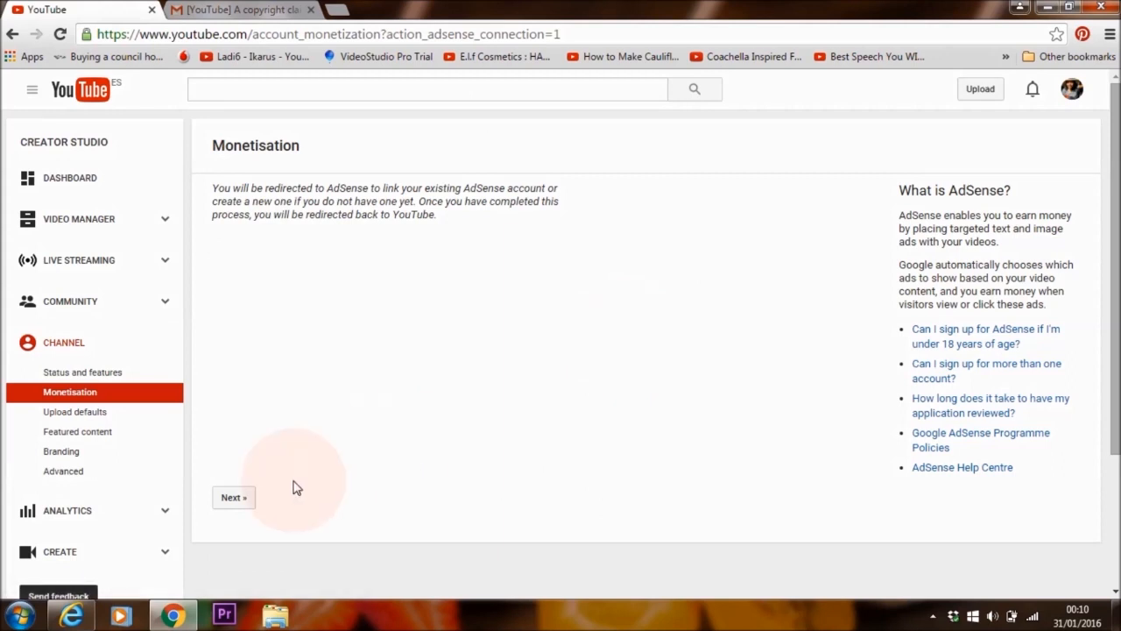
# Continue to AdSense sign-up and choose Yes to use the signed-in Google account
pyautogui.click(233, 498)
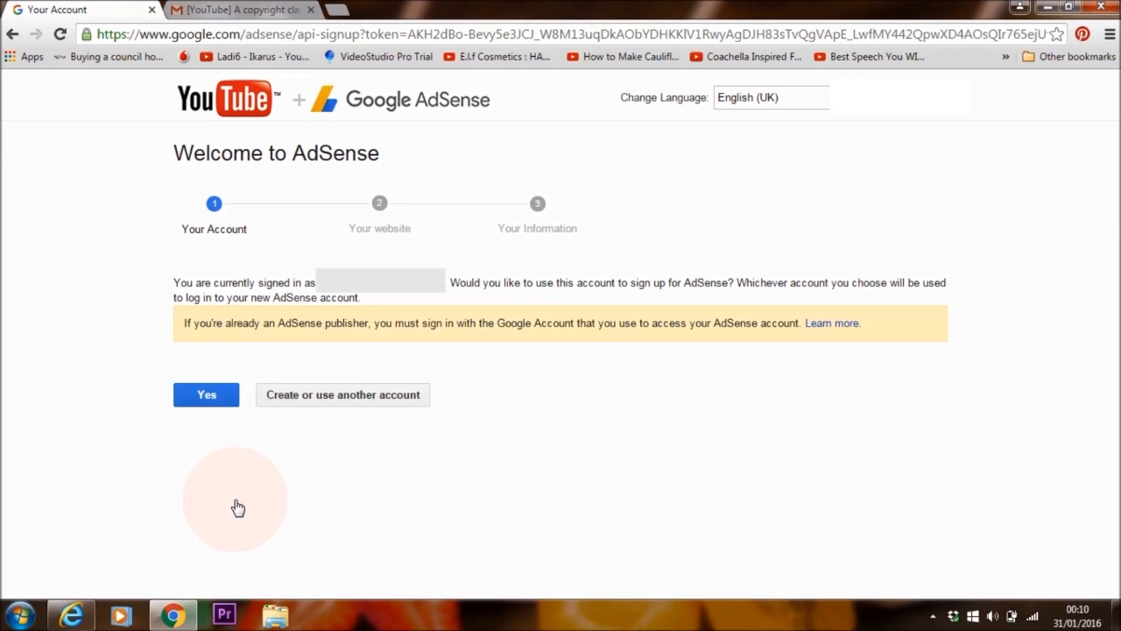
pyautogui.moveTo(980, 295)
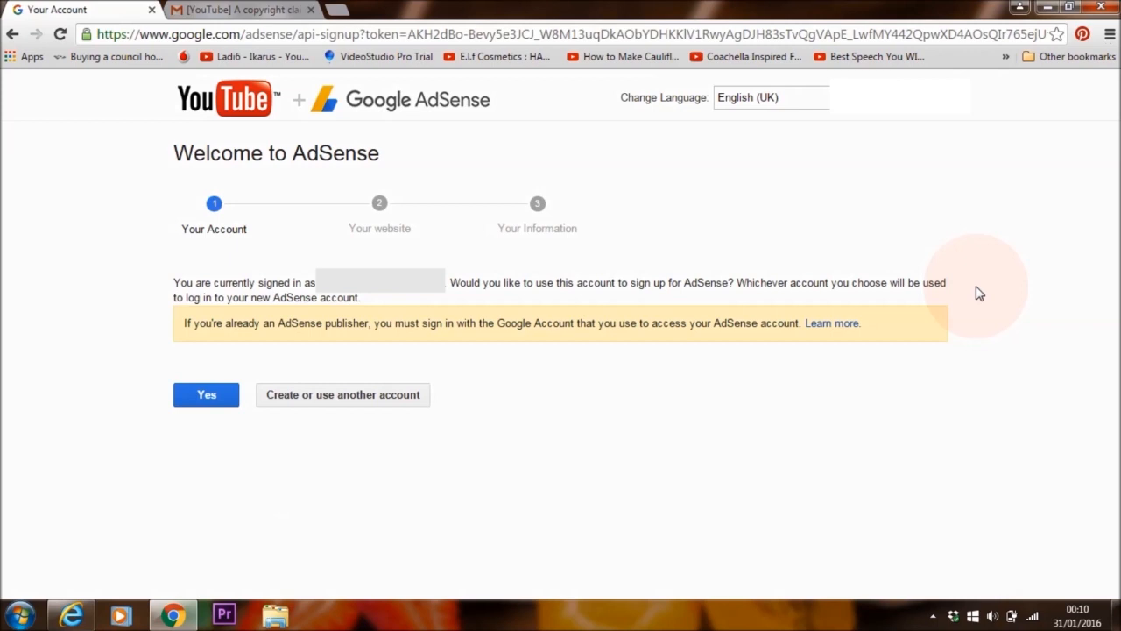
pyautogui.moveTo(558, 428)
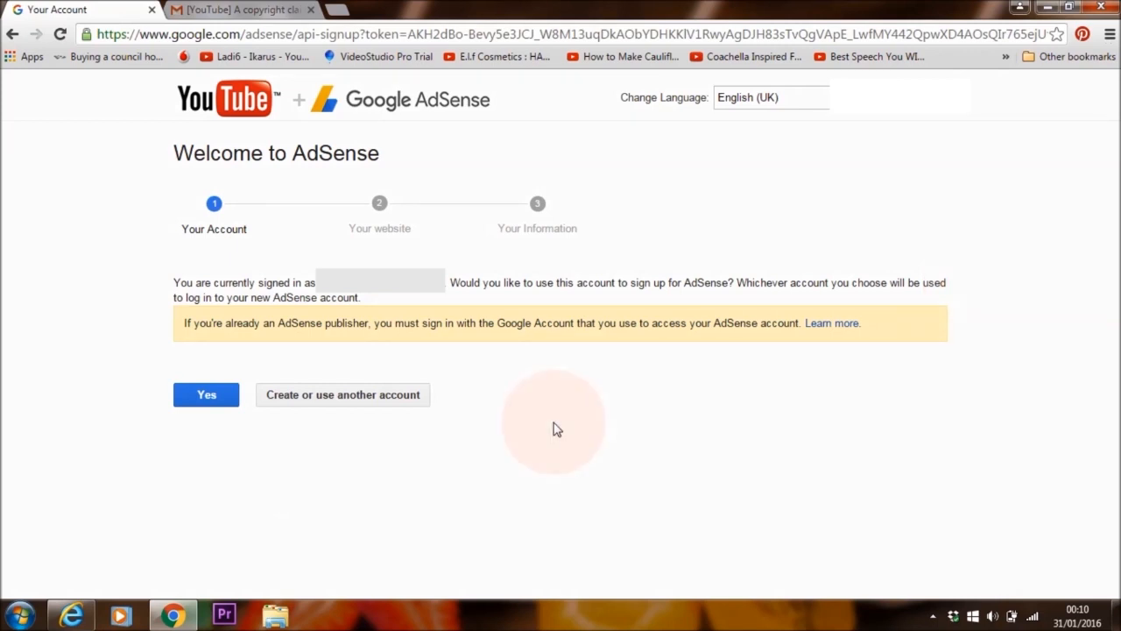
pyautogui.moveTo(302, 396)
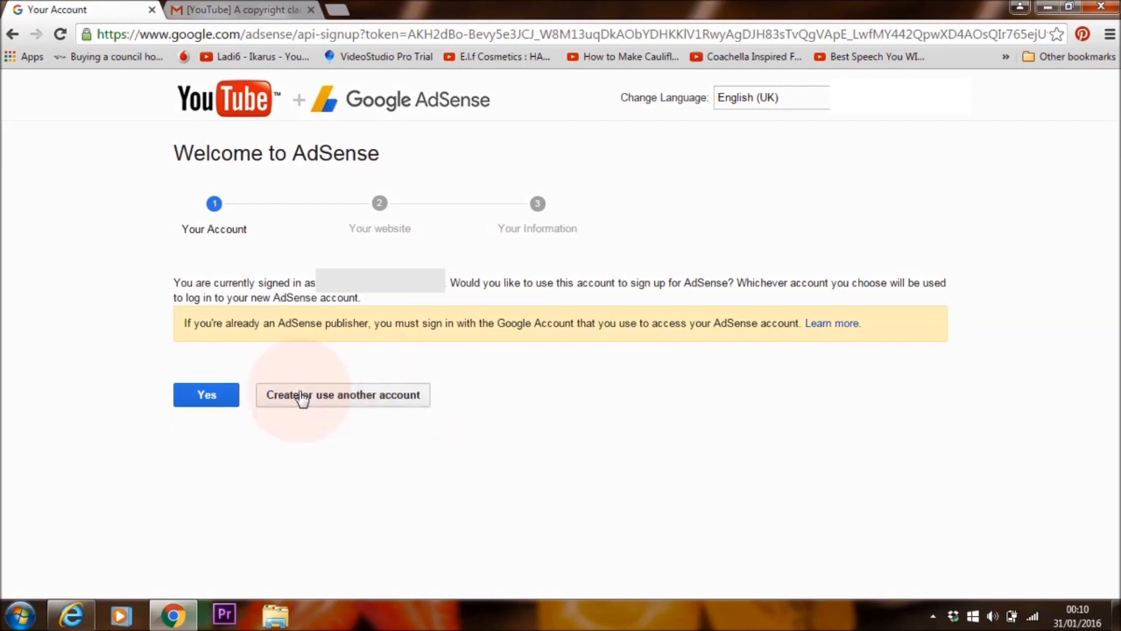
pyautogui.moveTo(359, 396)
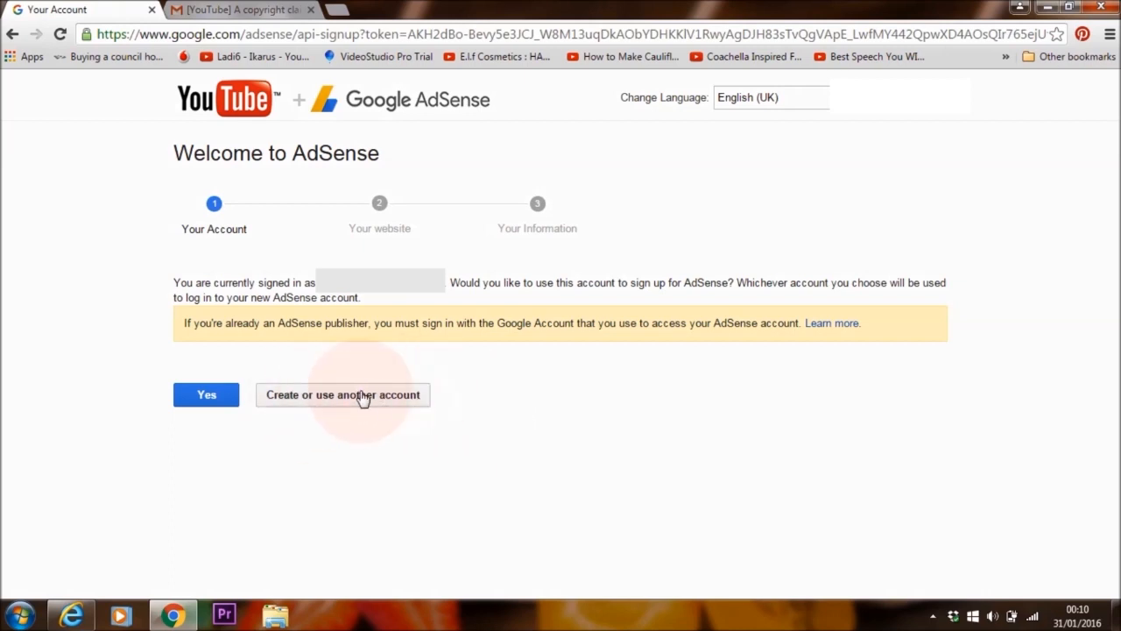
pyautogui.moveTo(392, 419)
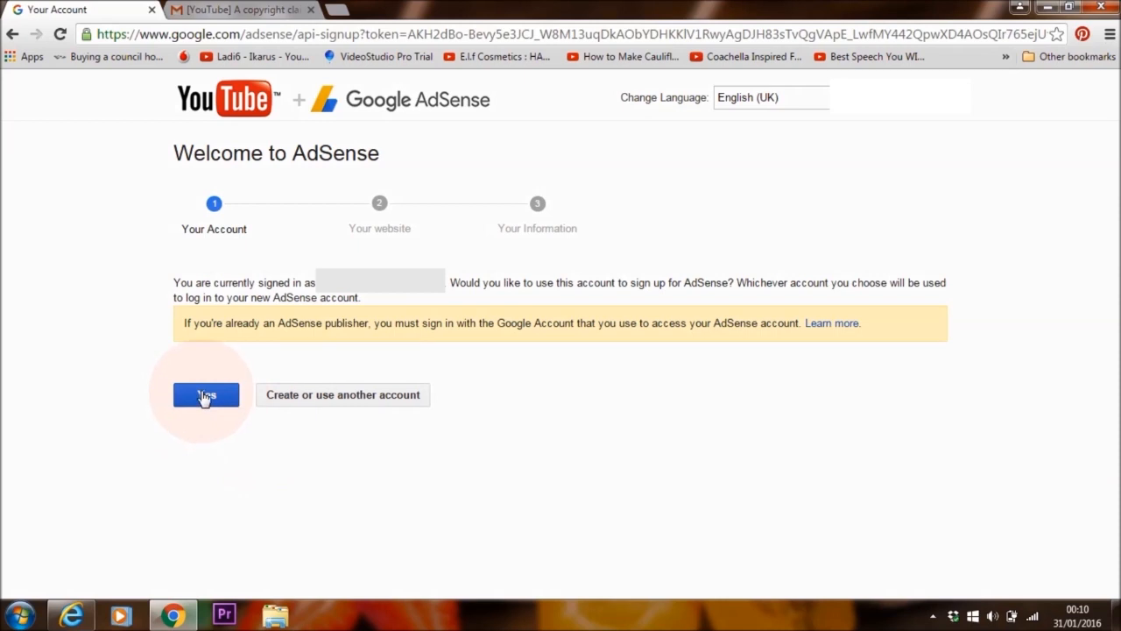
pyautogui.click(205, 395)
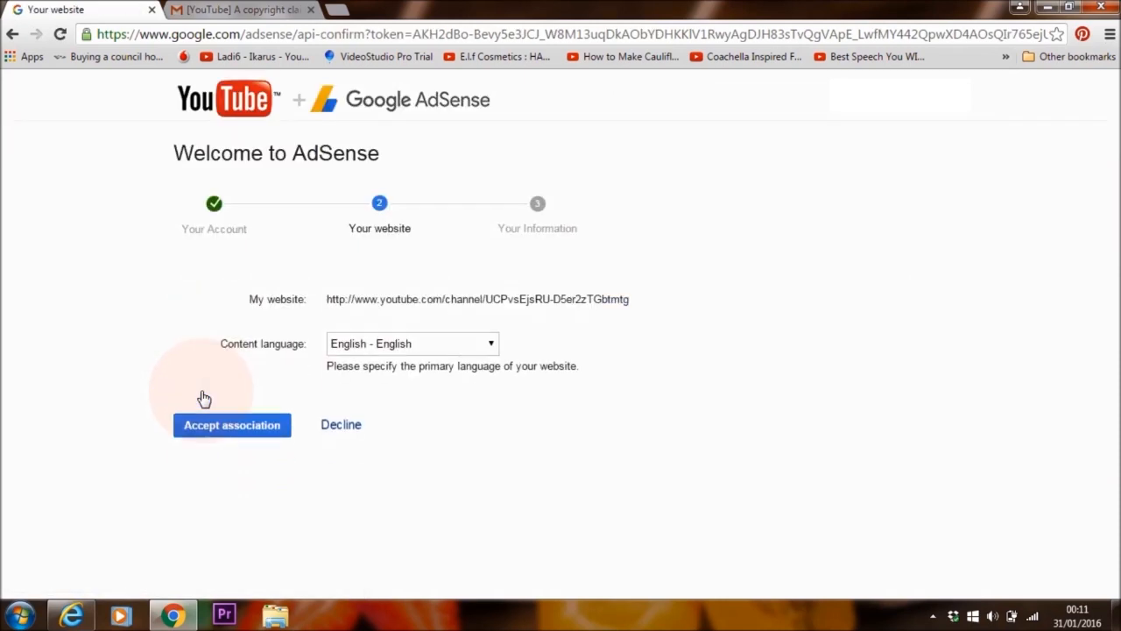
pyautogui.moveTo(473, 363)
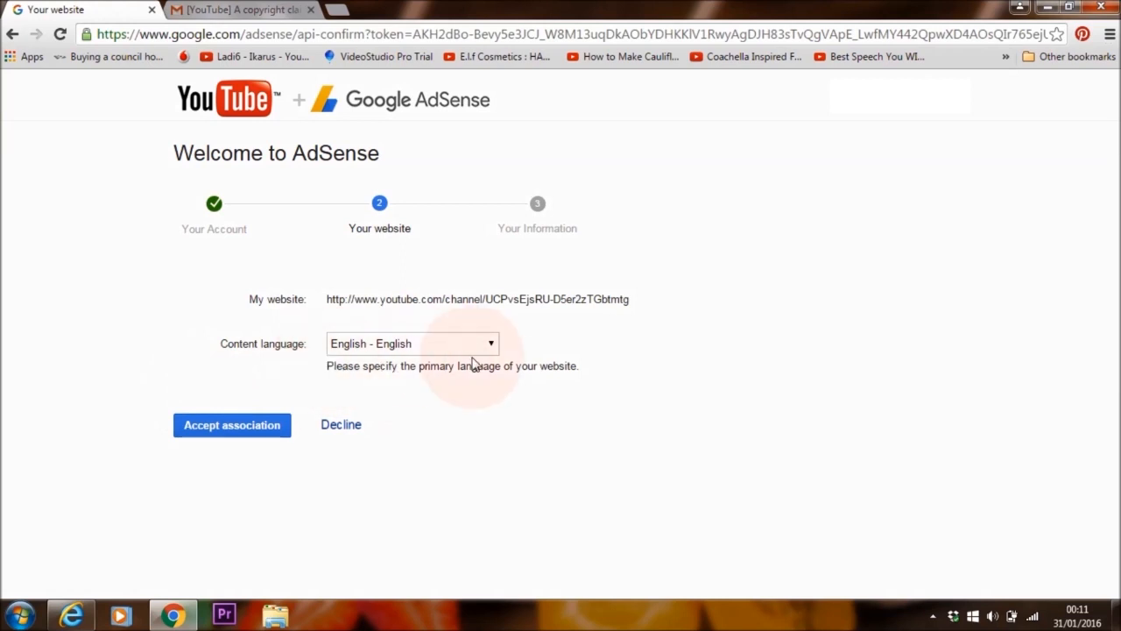
pyautogui.moveTo(497, 410)
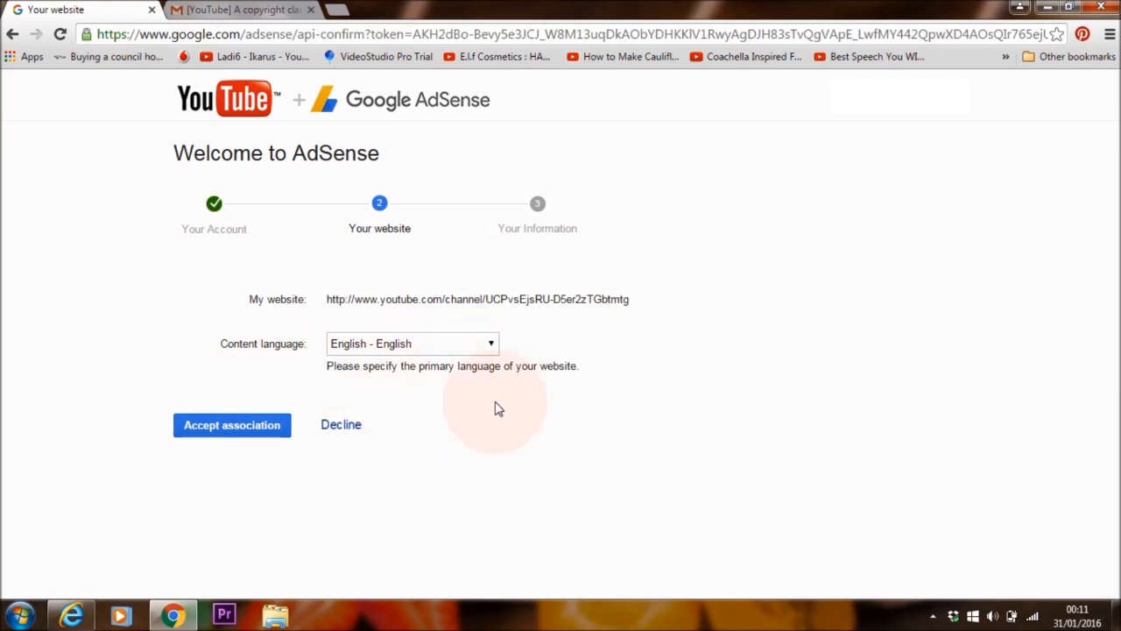
pyautogui.moveTo(242, 446)
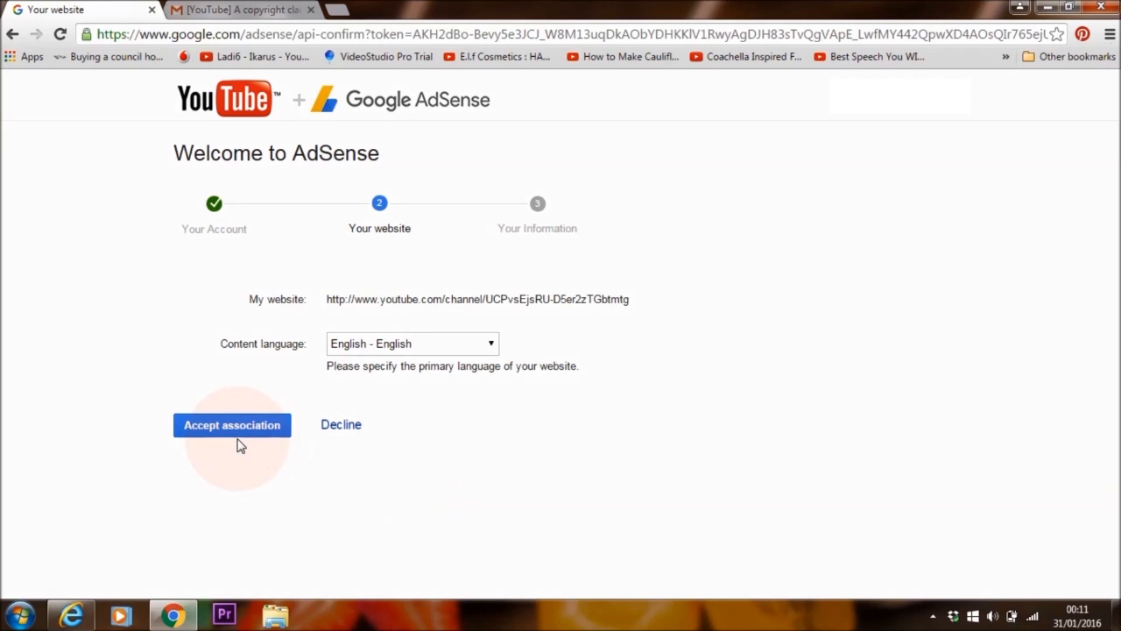
# Accept the association with English content language so YouTube shows AdSense approved
pyautogui.click(232, 426)
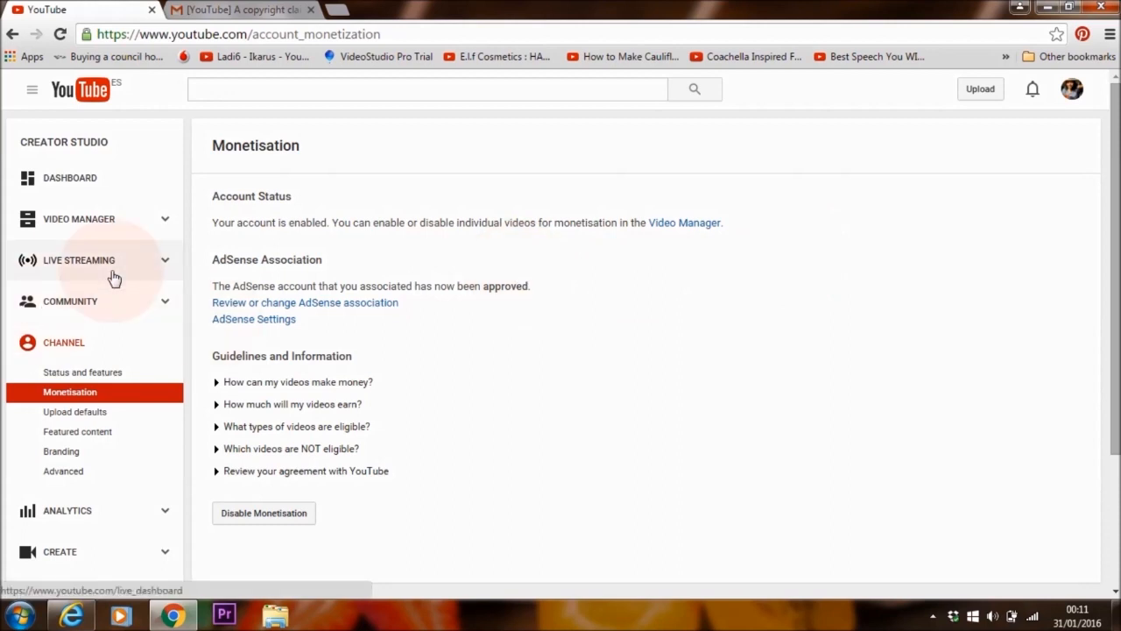
# Return to Video Manager, where the video now shows the monetisation dollar icon
pyautogui.click(79, 217)
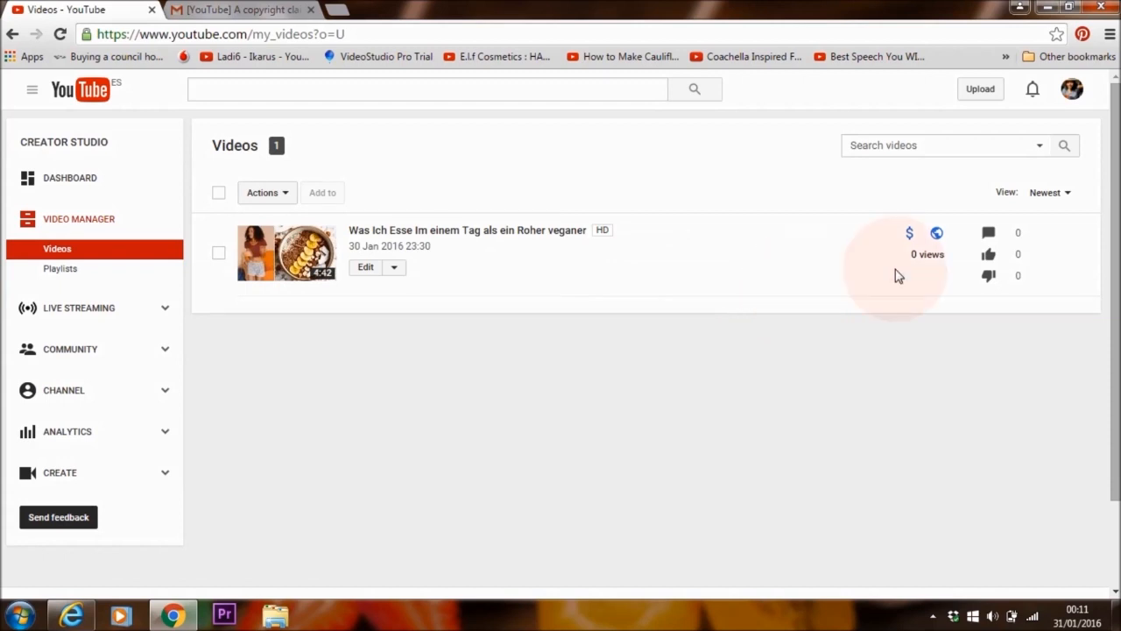
pyautogui.moveTo(915, 252)
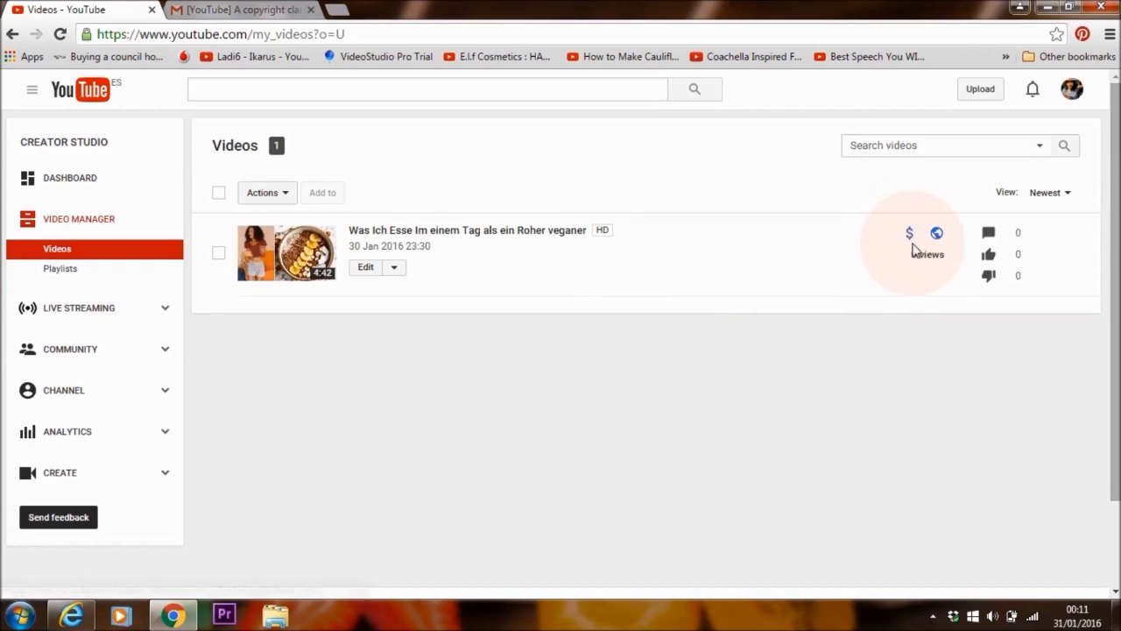
pyautogui.moveTo(909, 233)
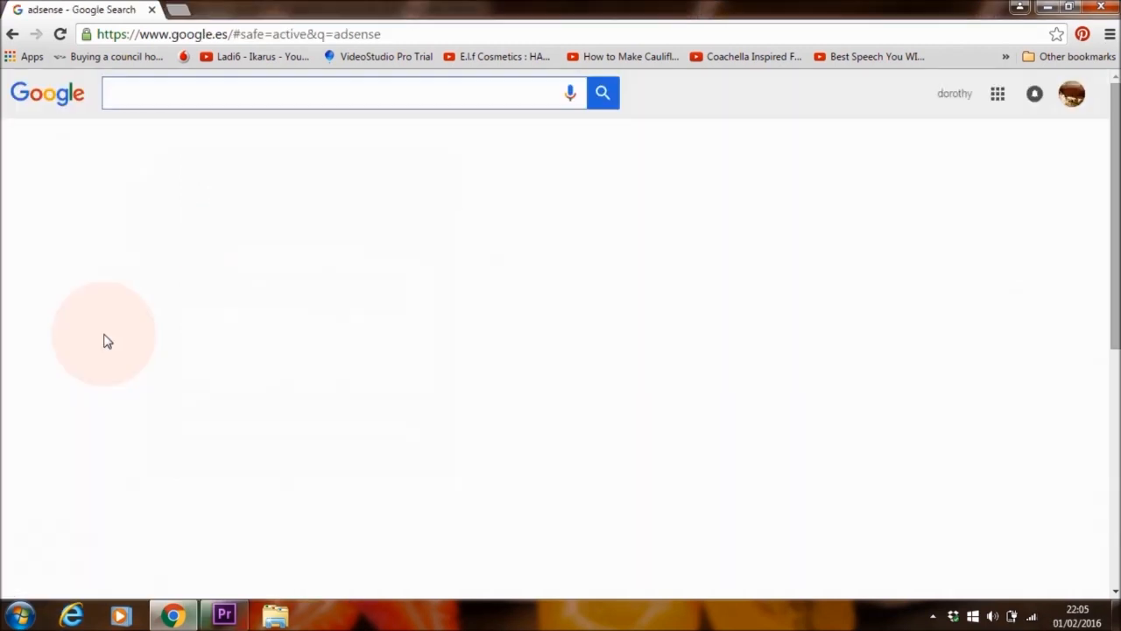
# Search Google for 'adsense' and open the Google AdSense home page from the results
pyautogui.click(342, 93)
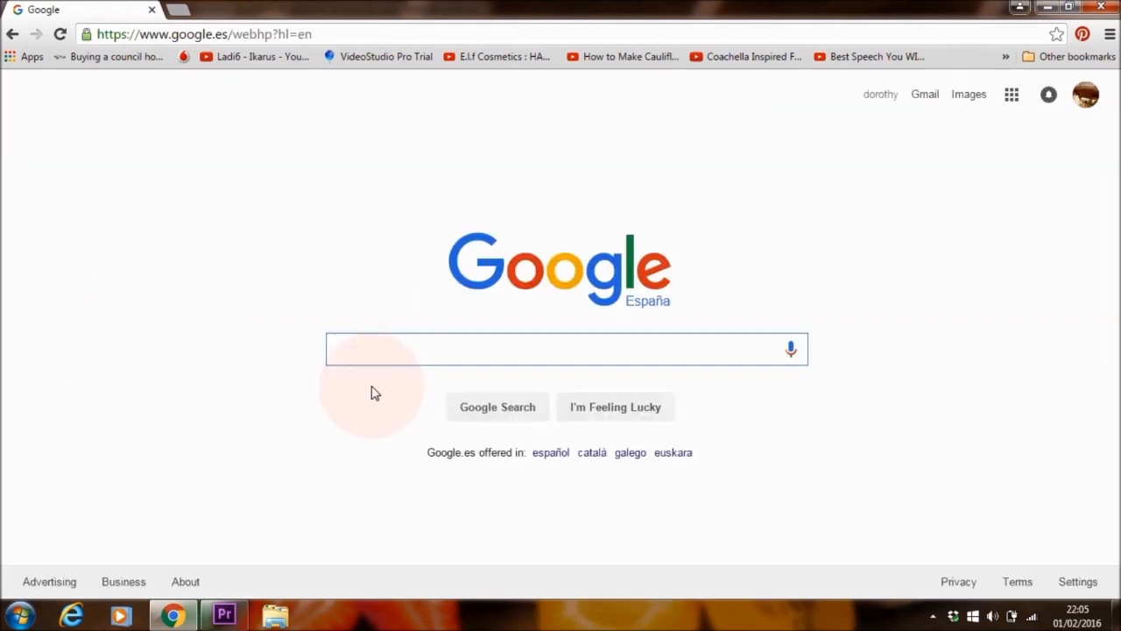
pyautogui.write('adsense')
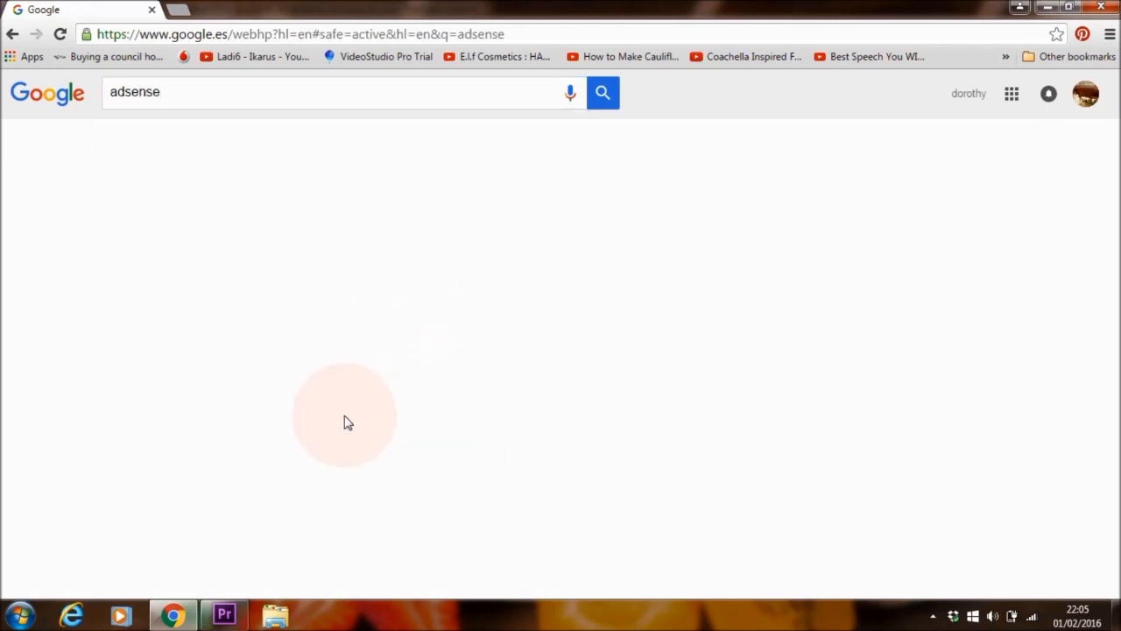
pyautogui.click(603, 91)
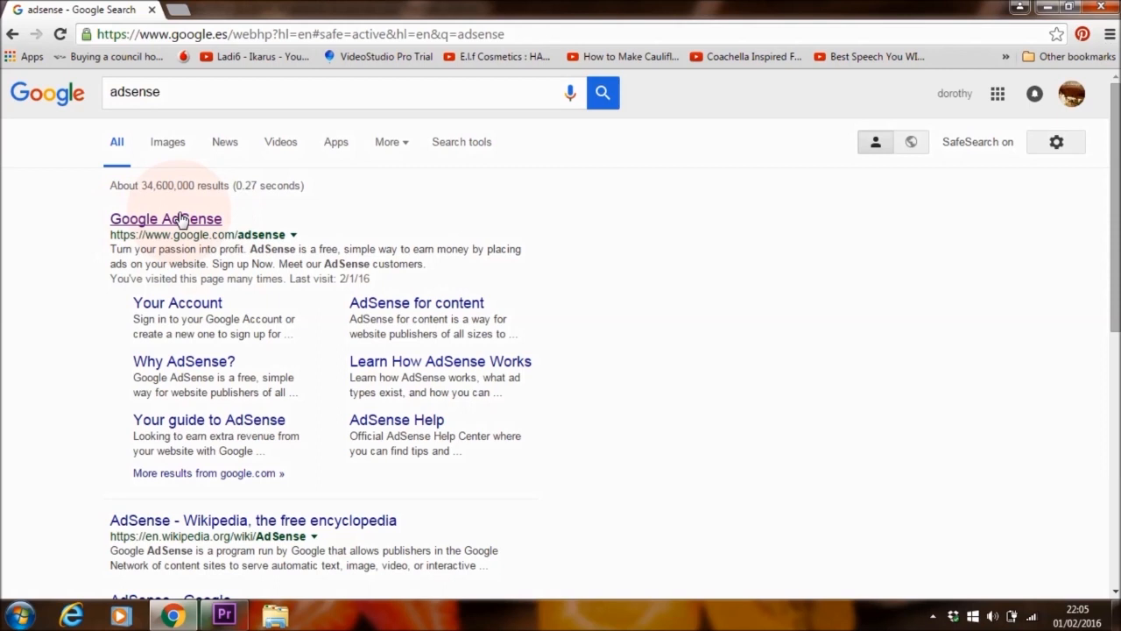
pyautogui.click(165, 218)
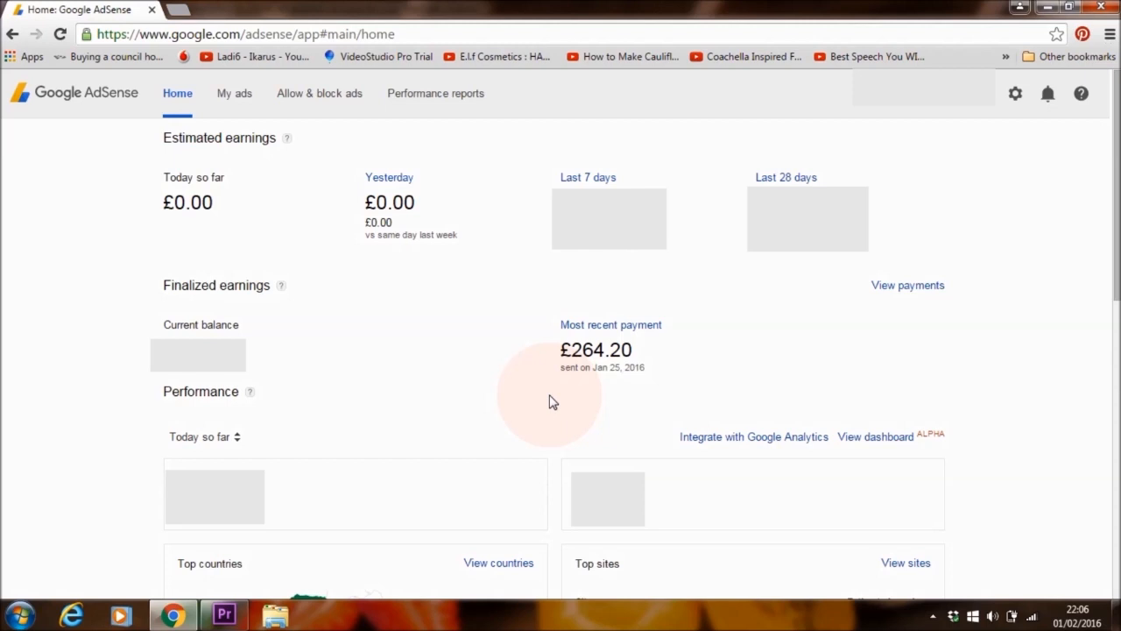
# After reviewing the £264.20 most recent payment, return to YouTube's Video Manager
pyautogui.click(79, 10)
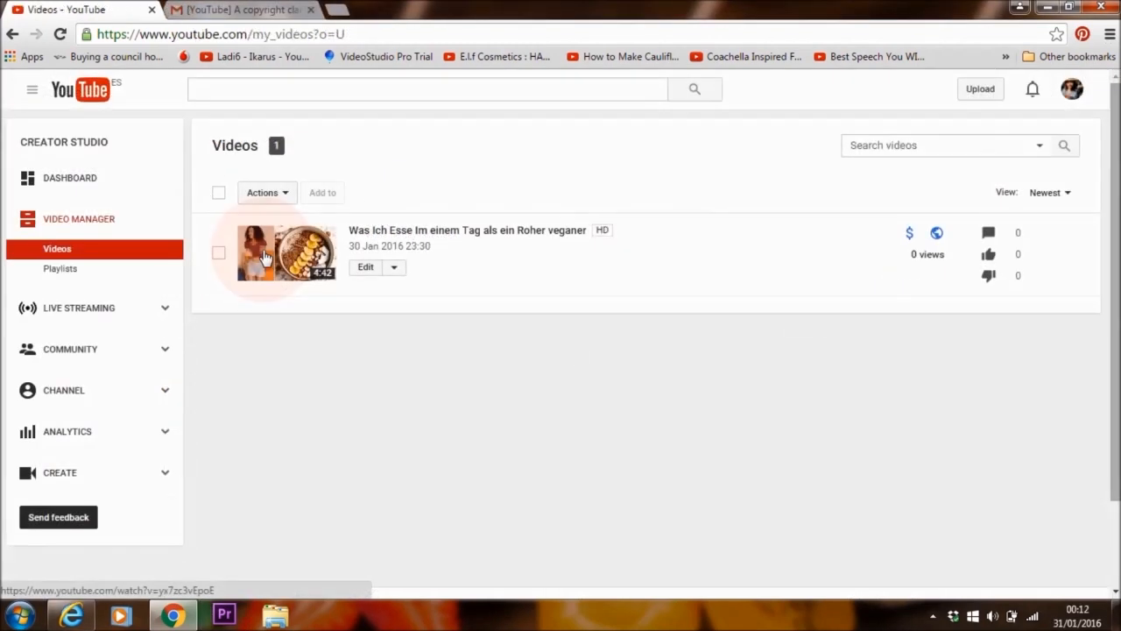